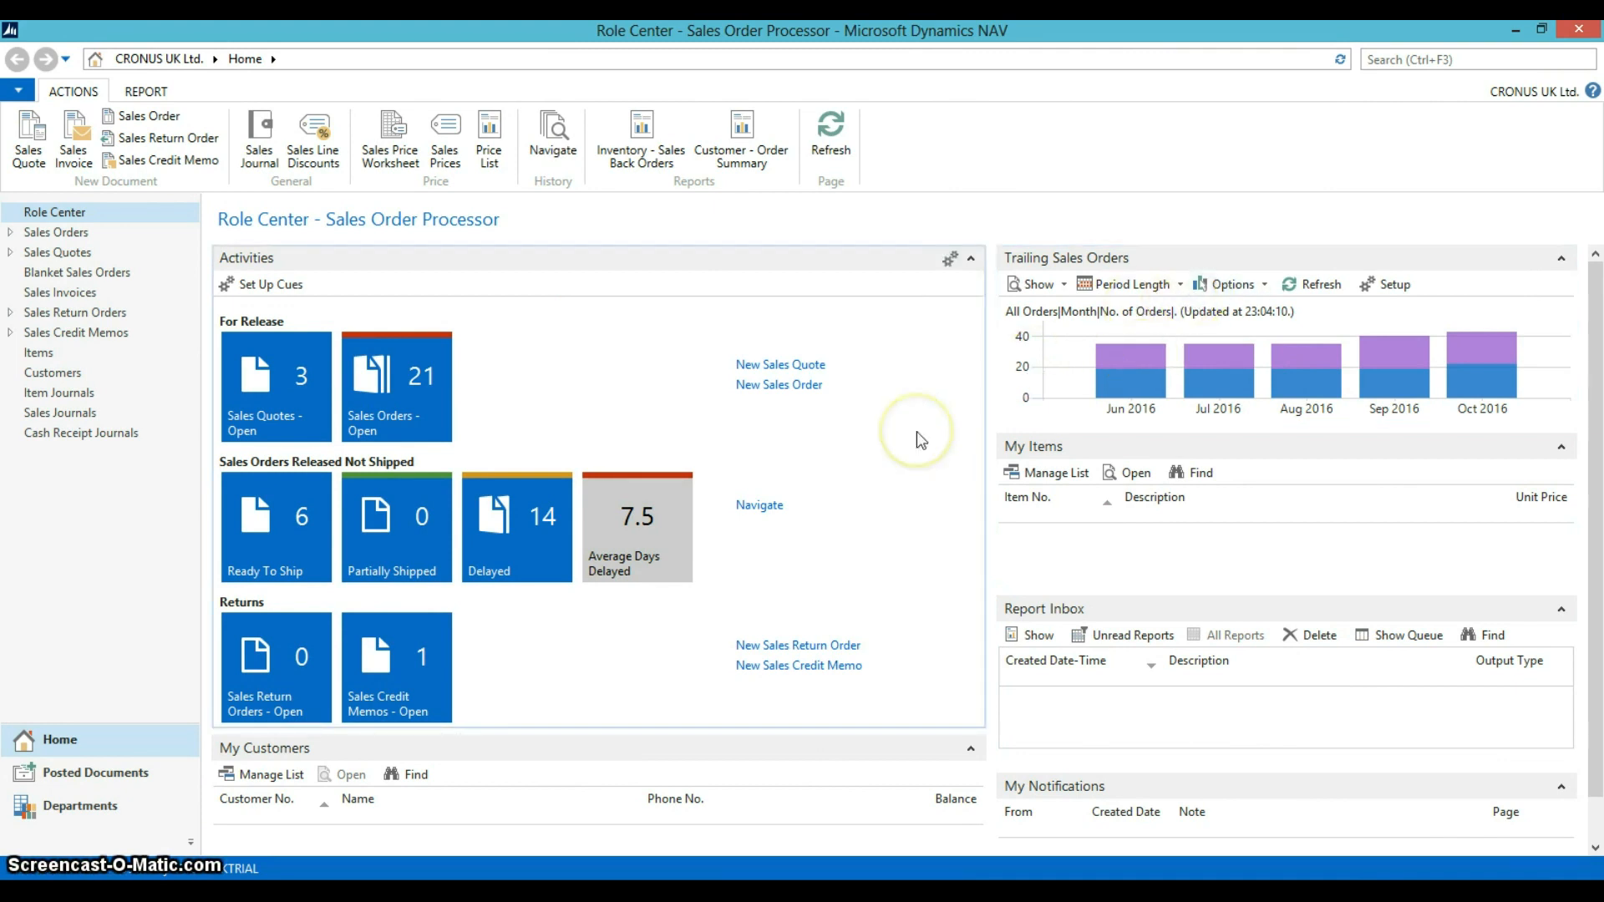
mouse_move(867, 440)
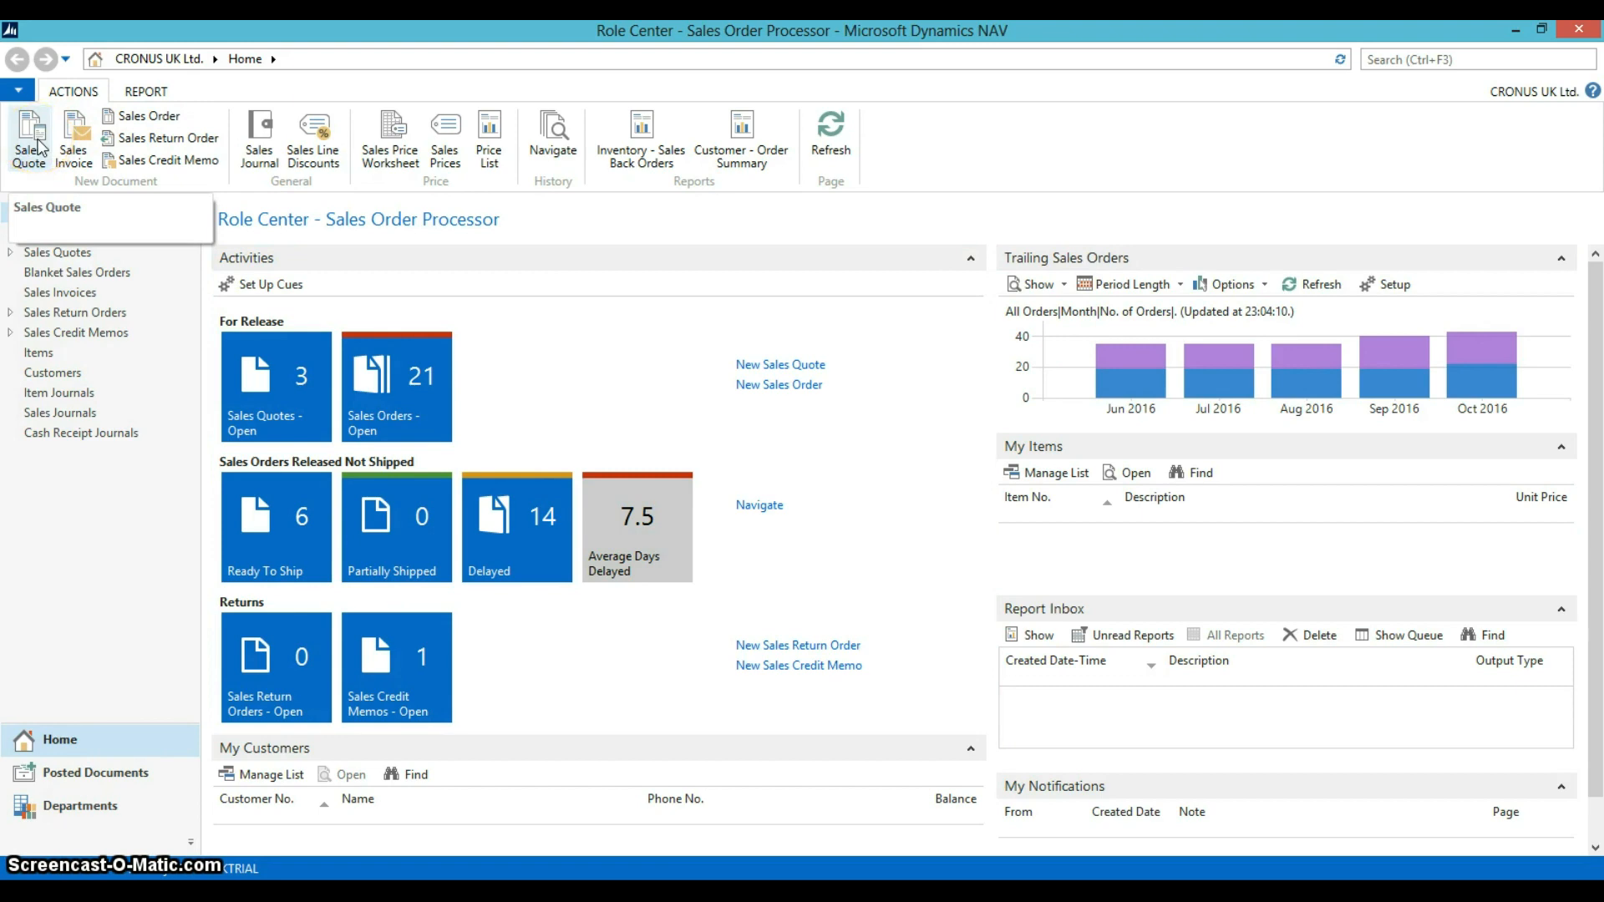
Create a new sales quote and assign customer 10000, The Cannon Group PLC, Birmingham.
click(29, 140)
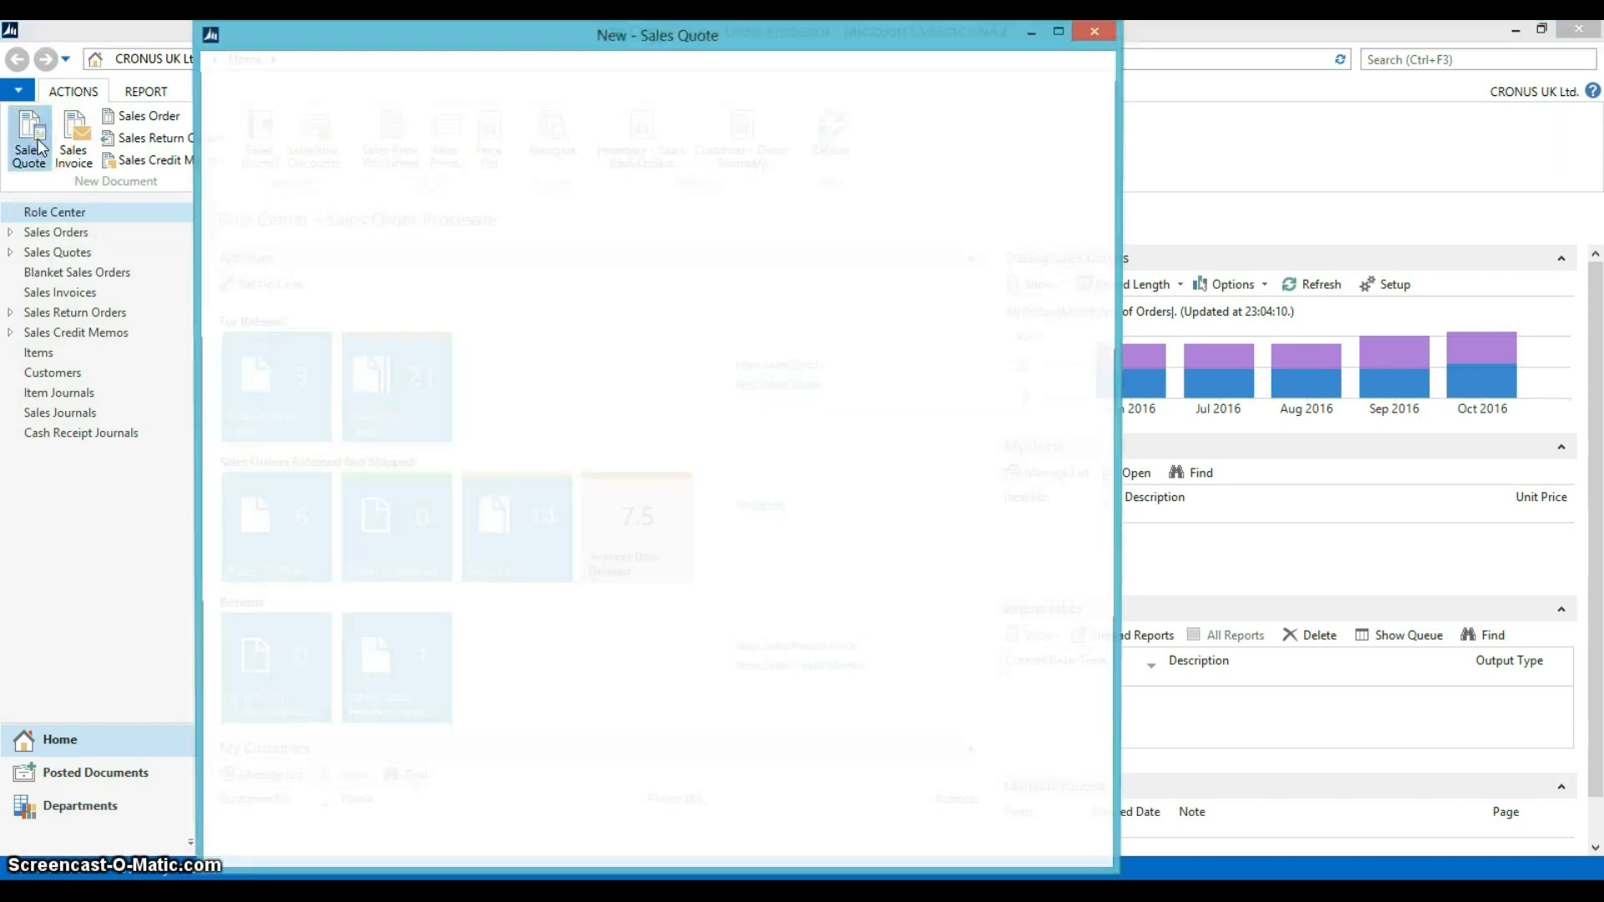
click(30, 140)
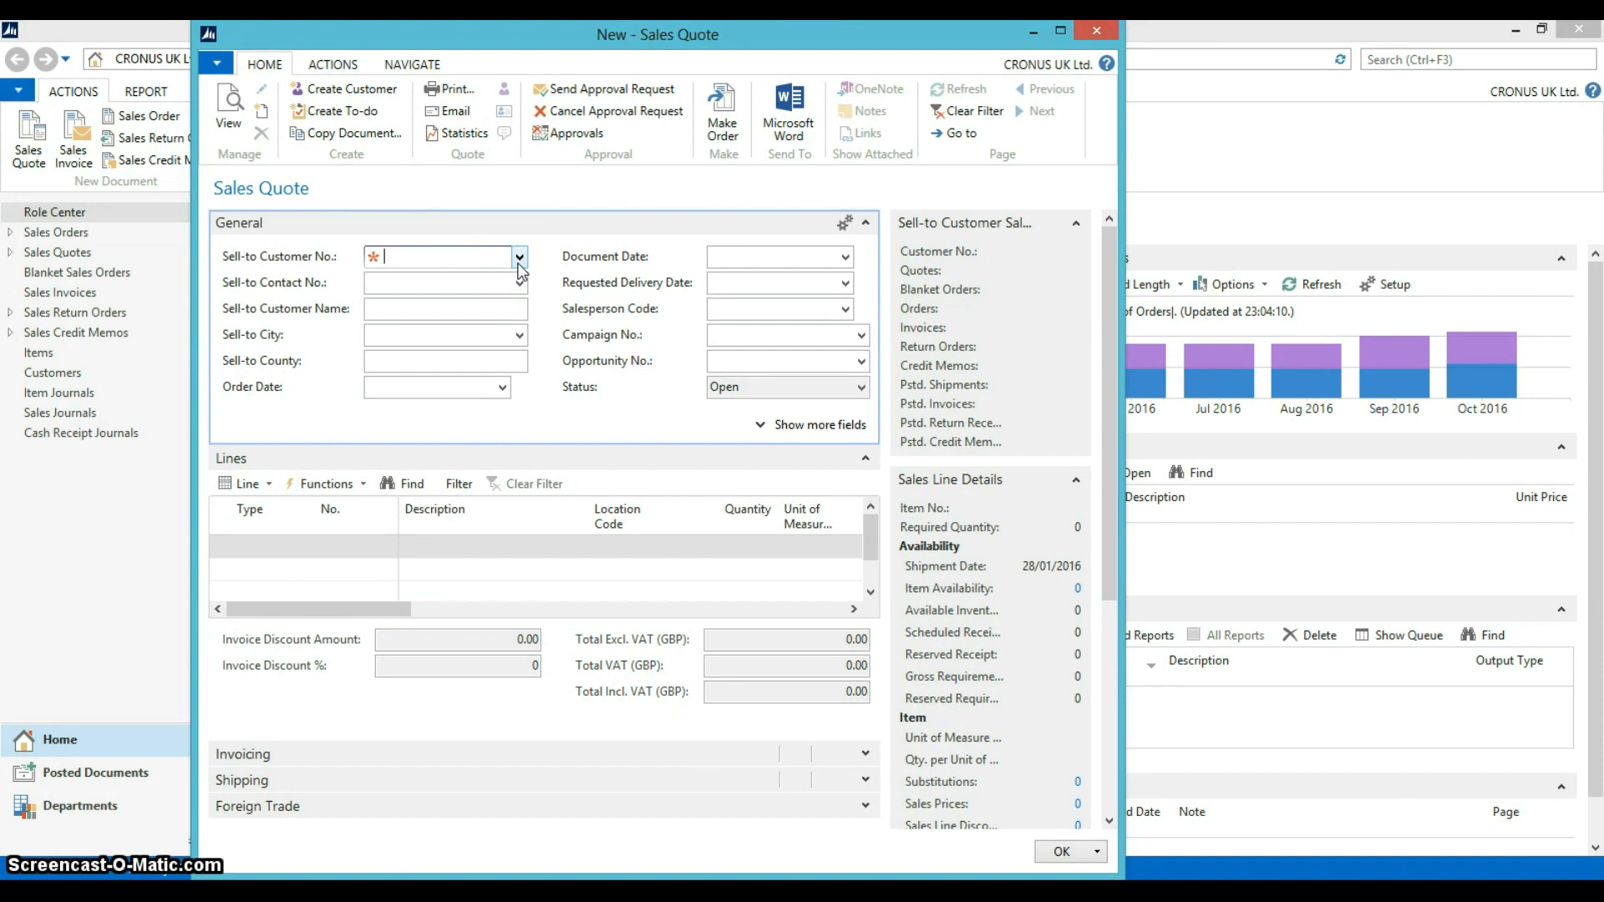
click(519, 257)
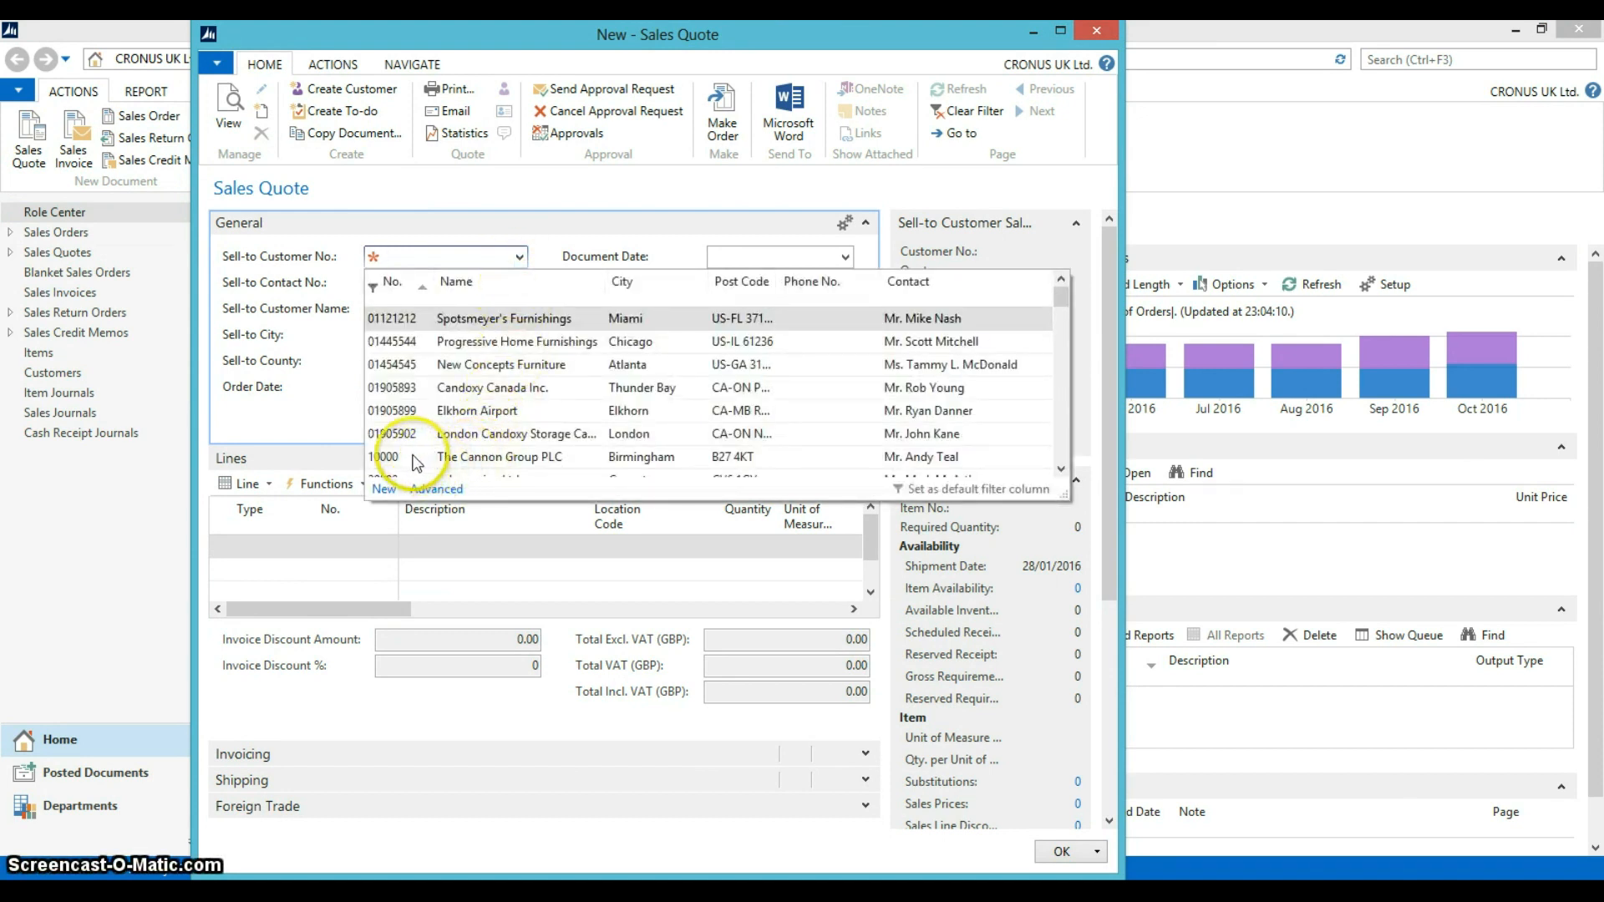
click(409, 456)
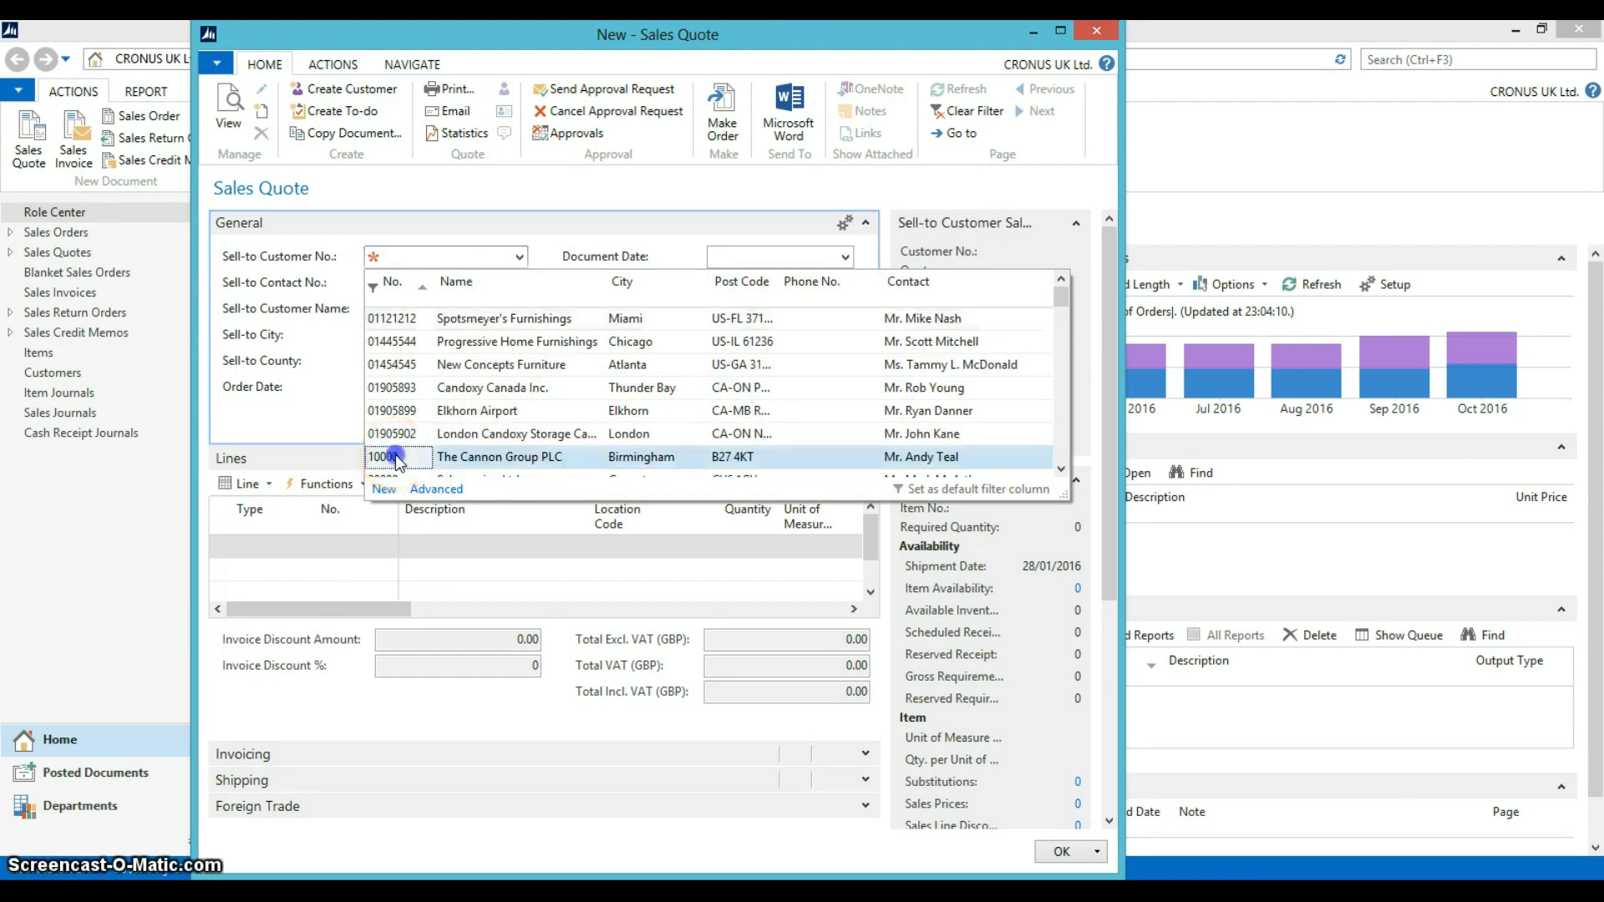
click(394, 456)
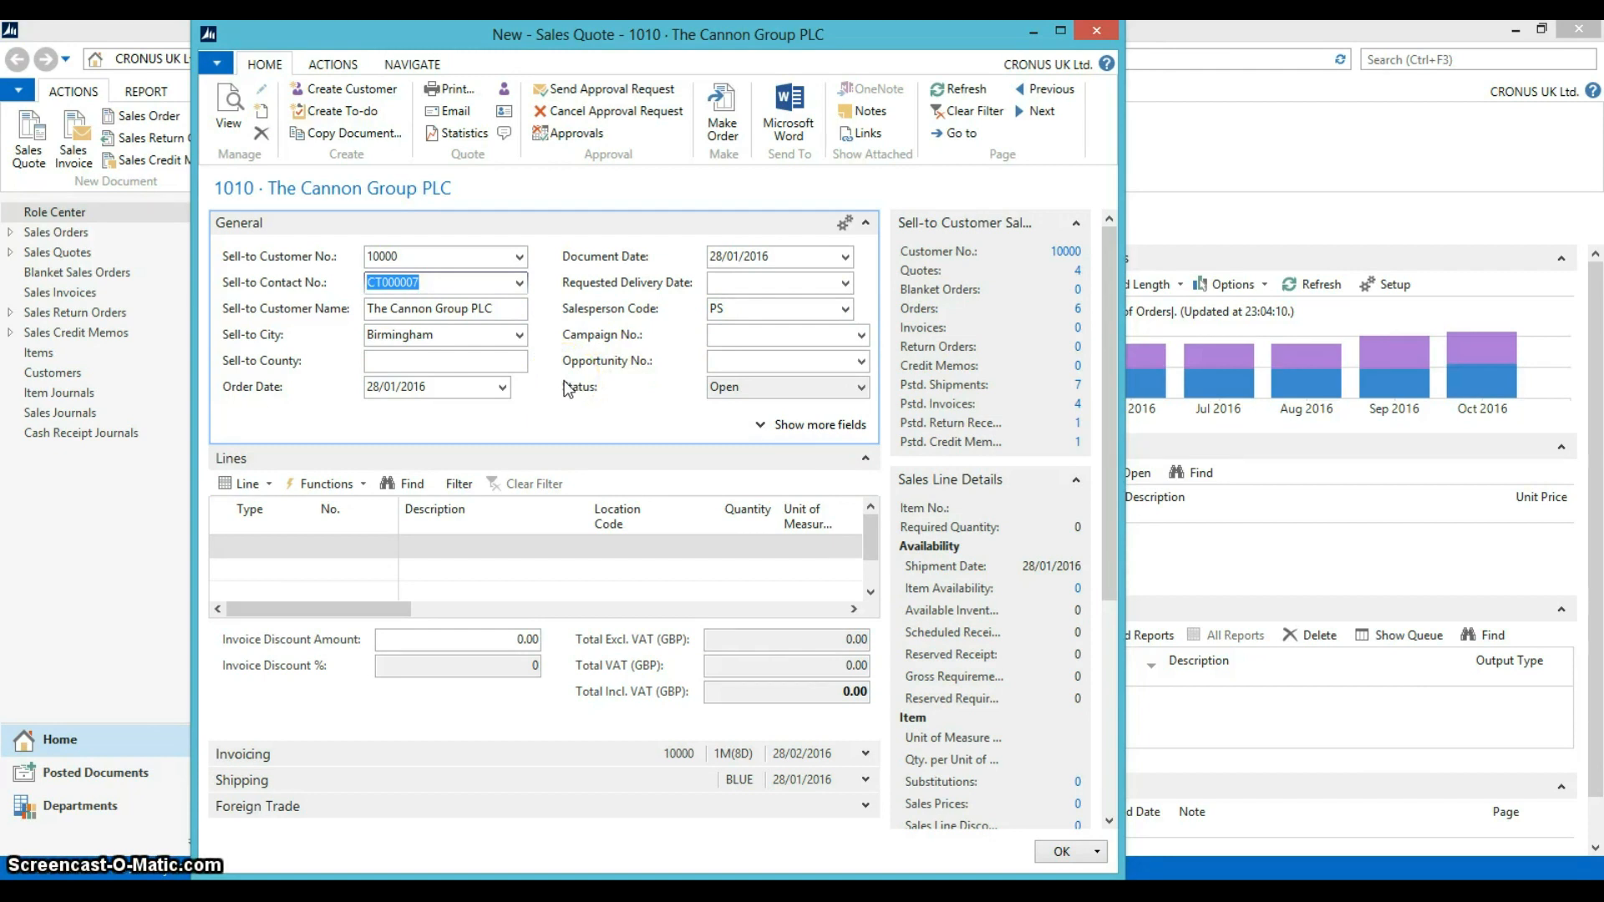
scroll(down, 3)
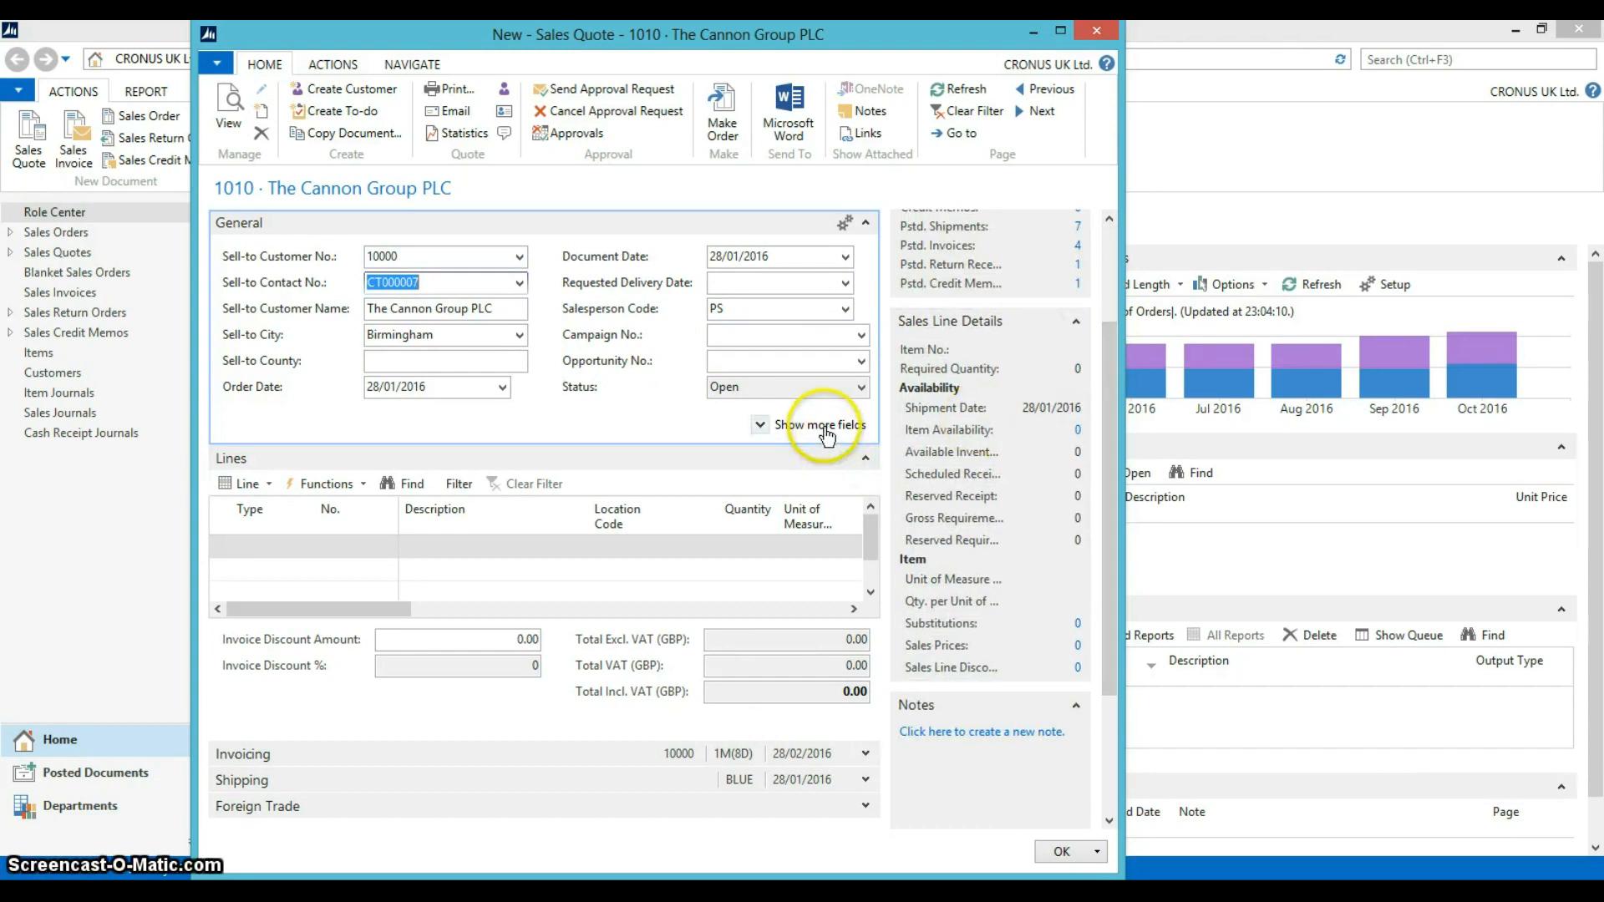
click(820, 424)
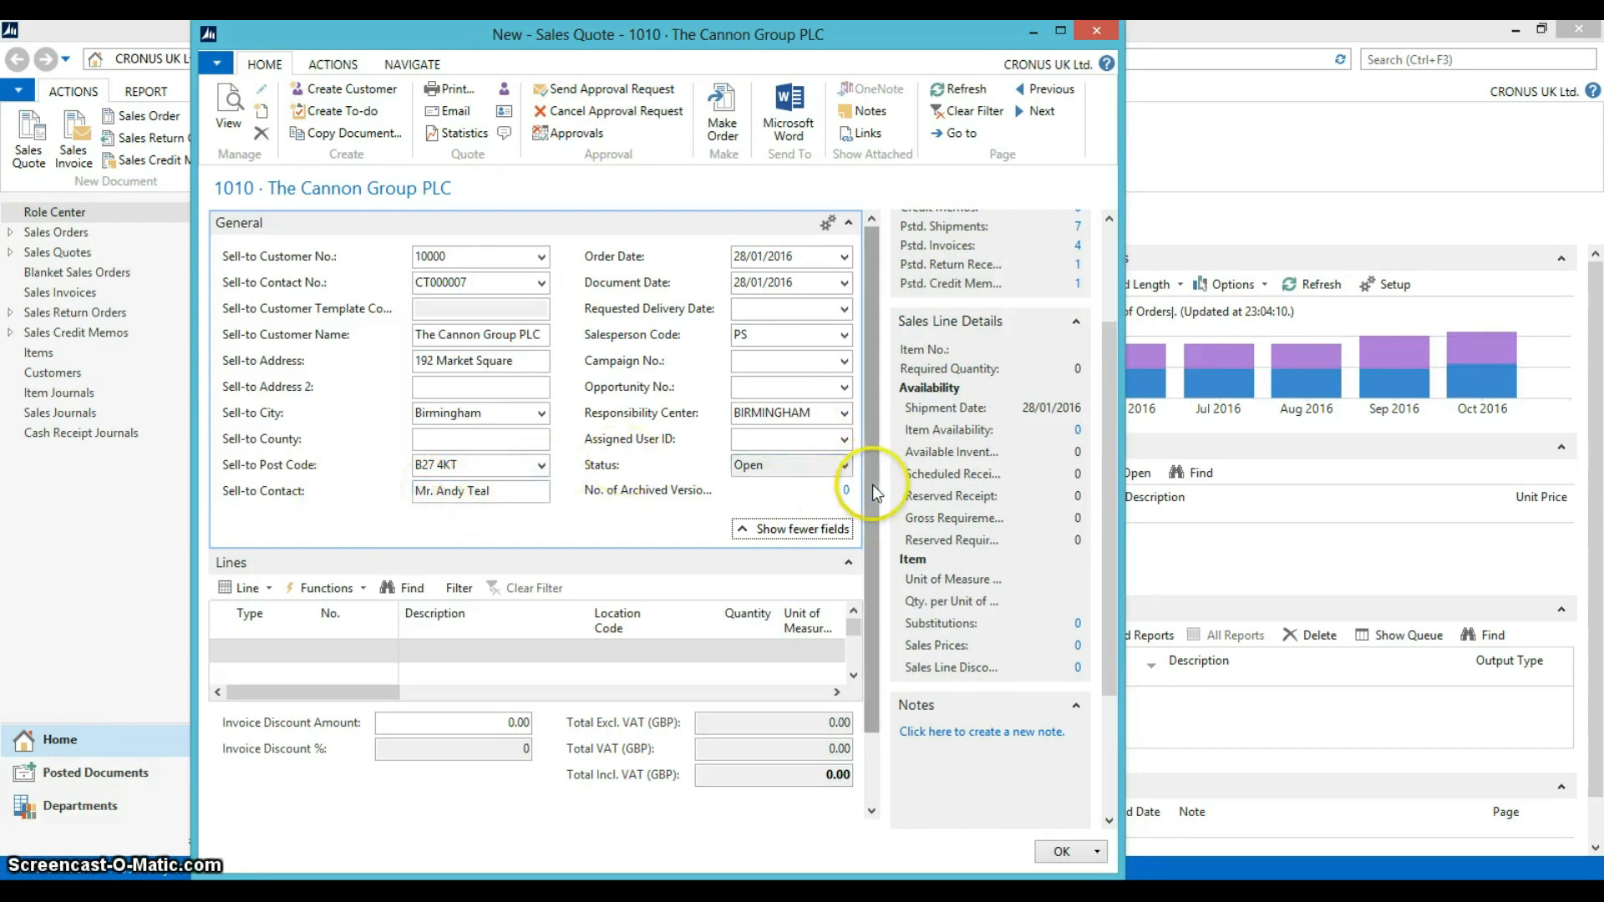
scroll(down, 3)
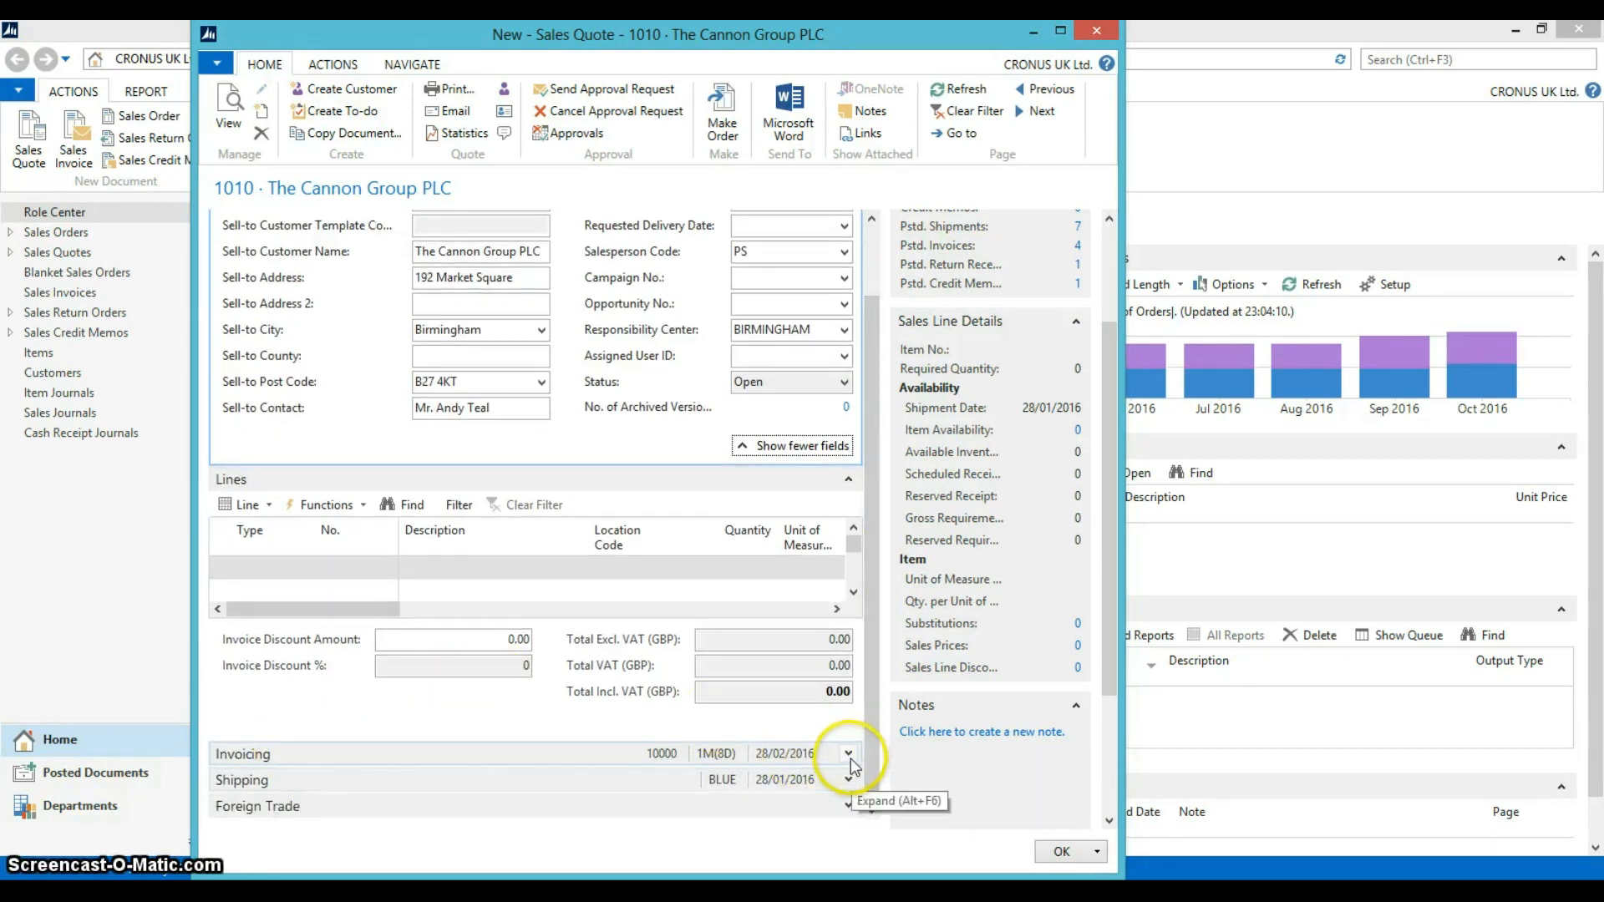
click(849, 753)
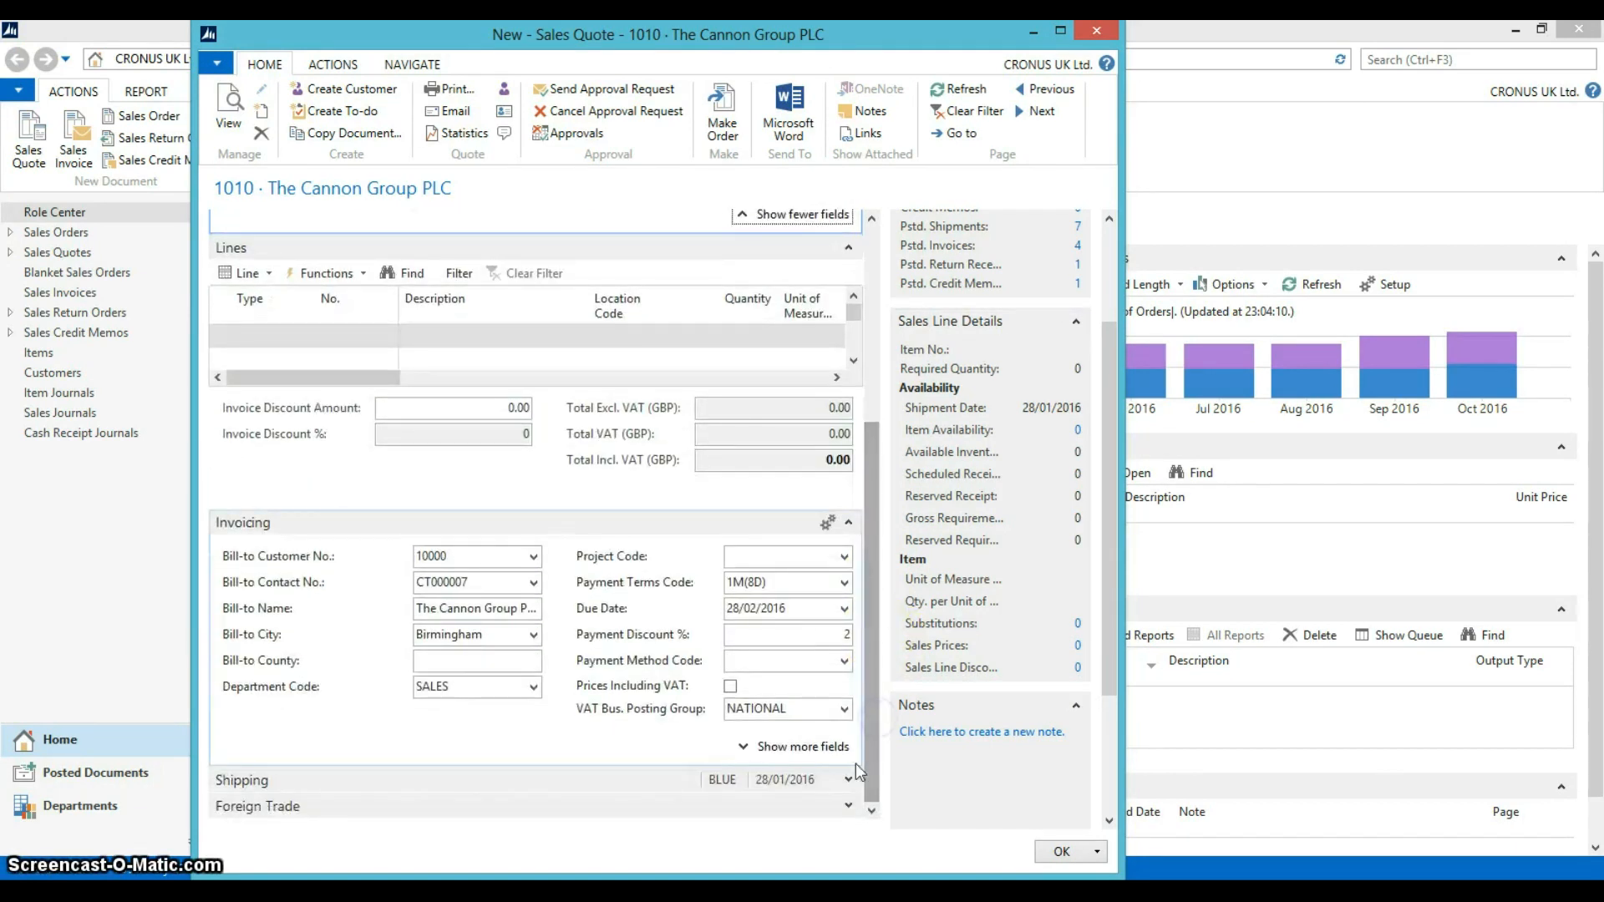
scroll(down, 3)
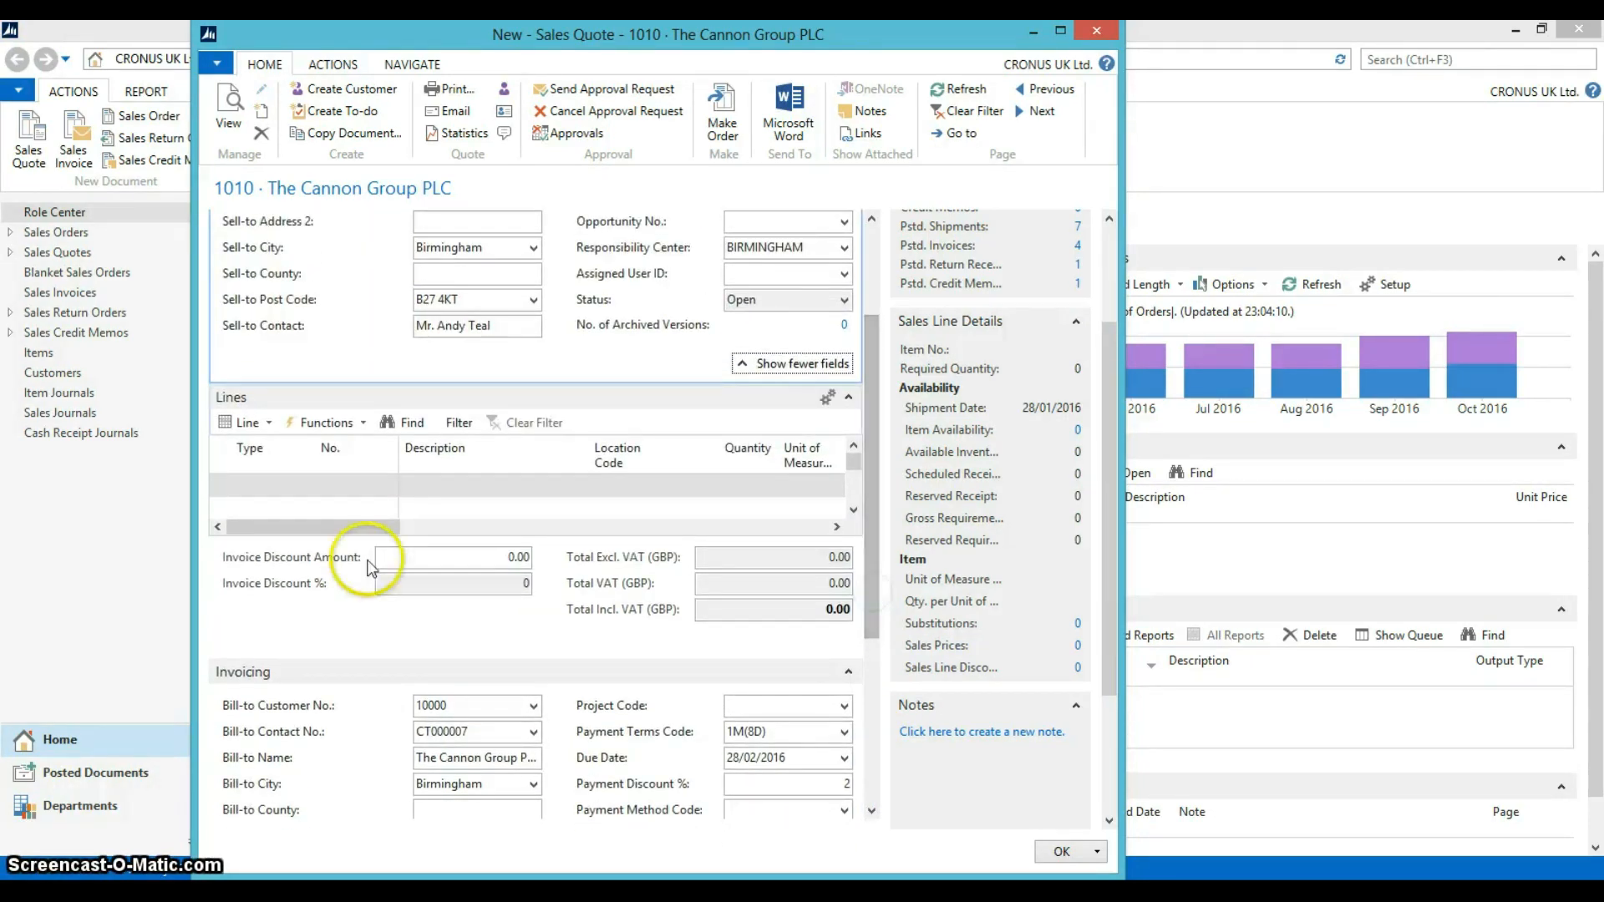
Add an Item line for 1900-S, PARIS Guest Chair, black, from location BLUE.
click(275, 484)
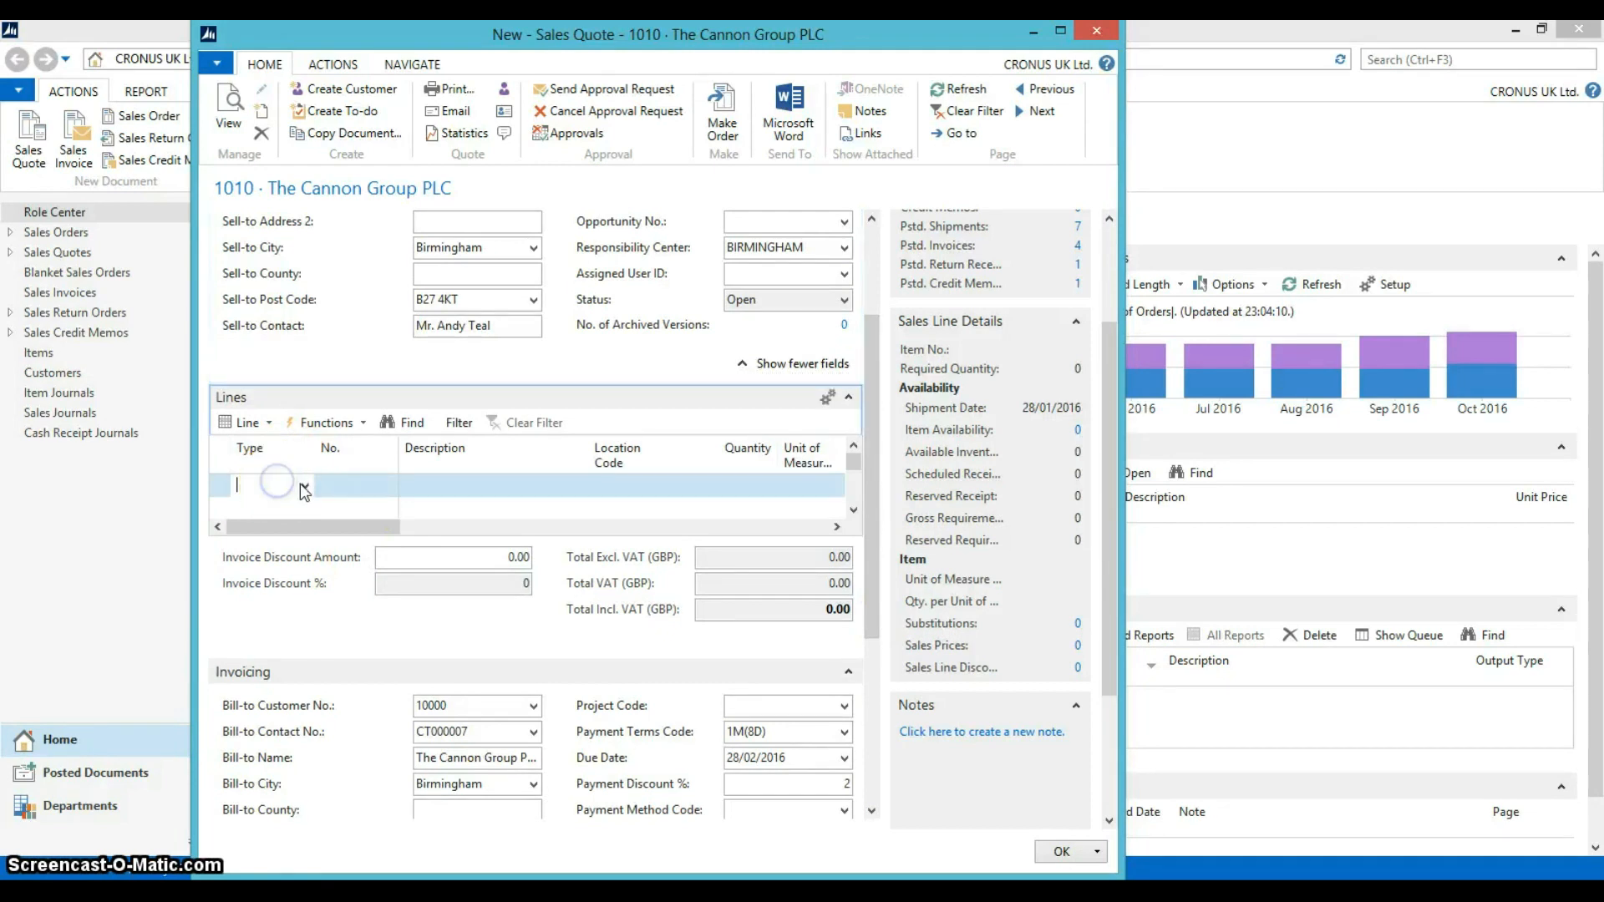
click(270, 484)
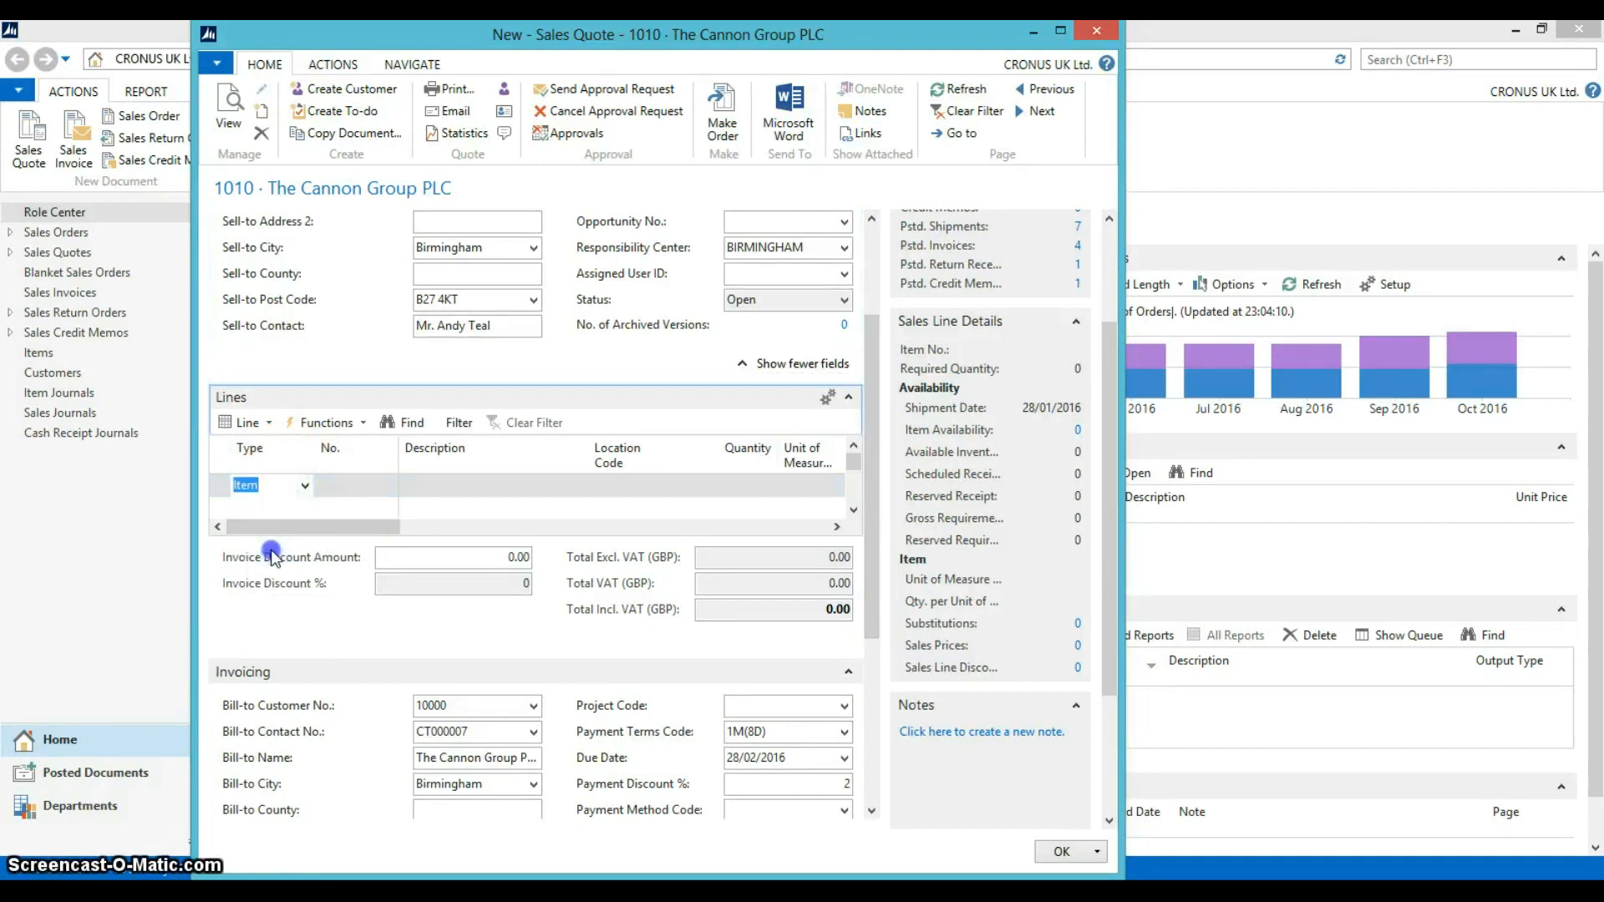
click(386, 484)
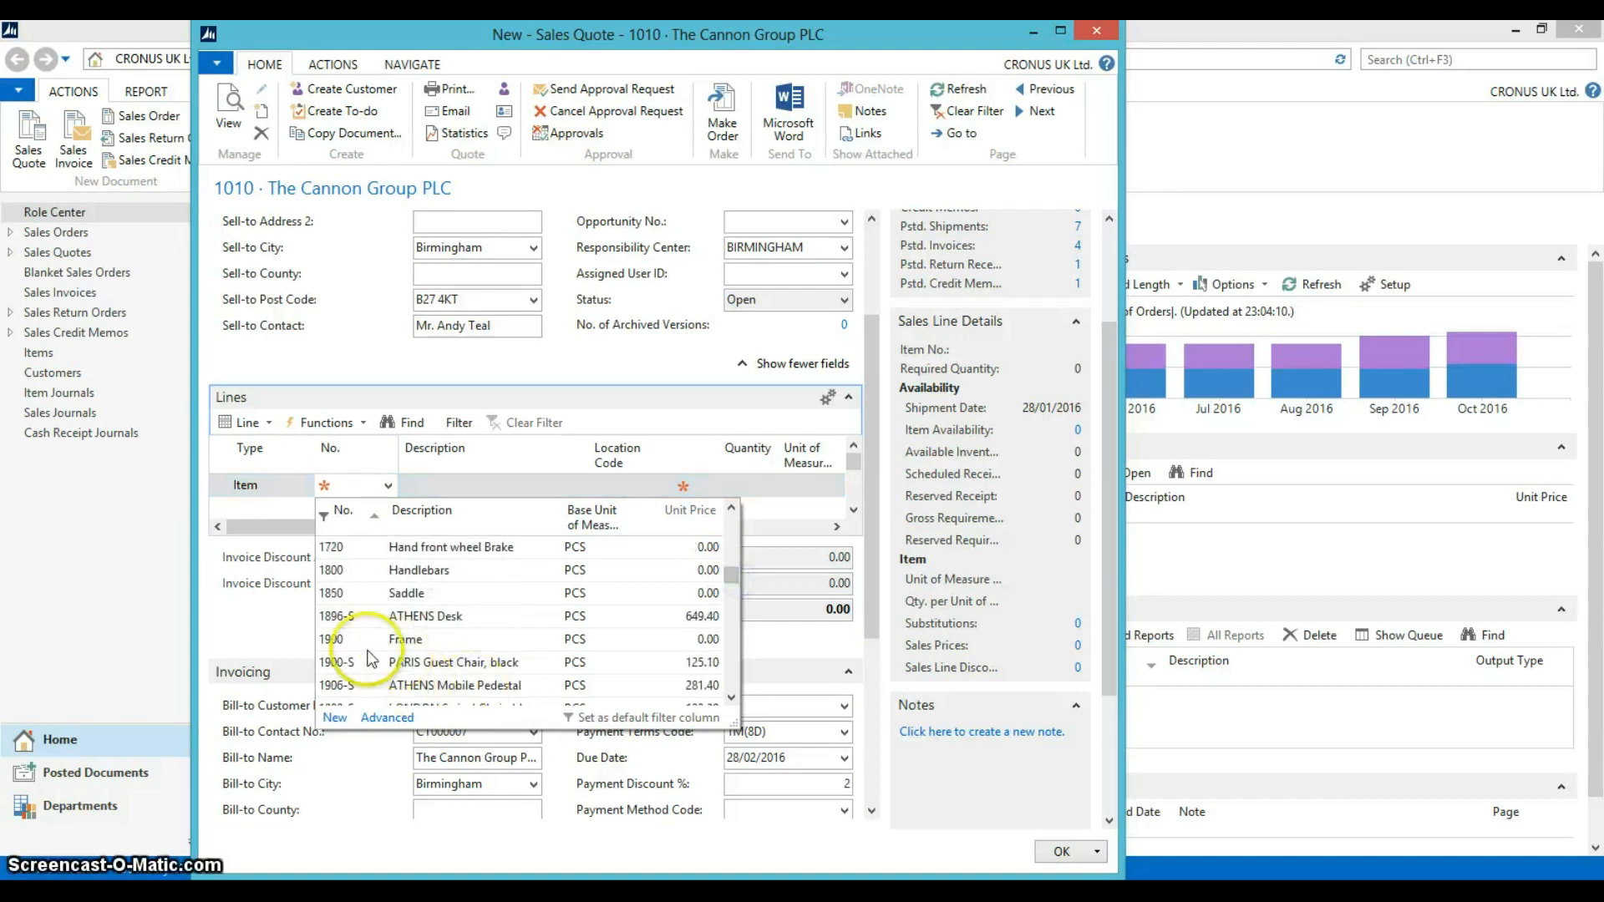
click(335, 661)
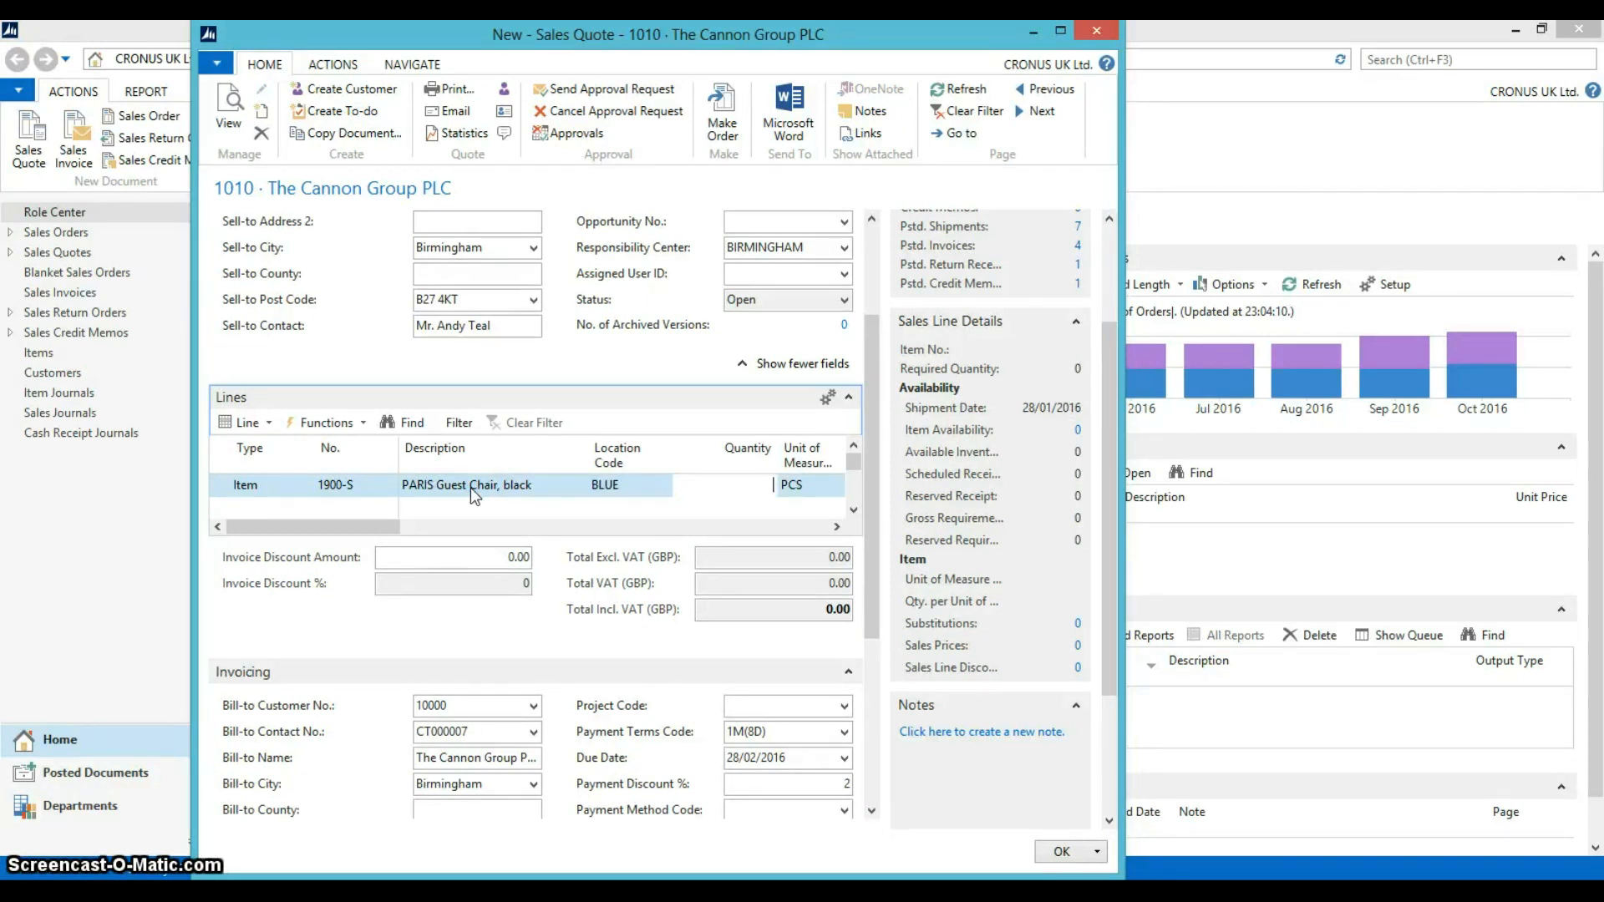
Set the chair line quantity to 2, giving 250.20 excluding VAT and 293.99 including VAT.
text(2)
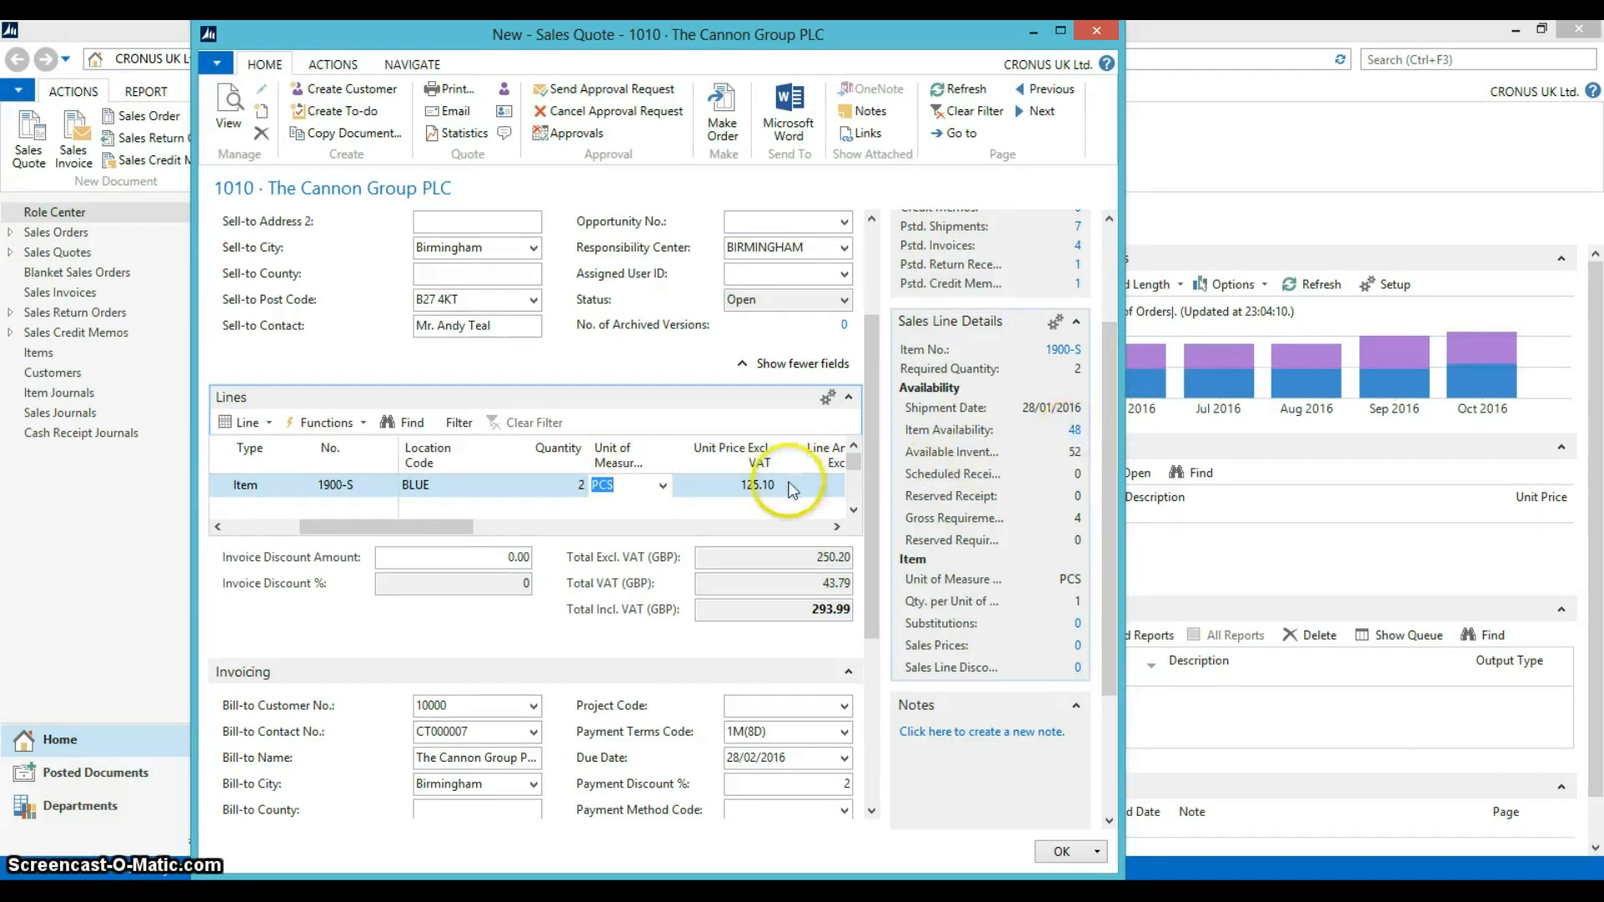
mouse_move(702, 485)
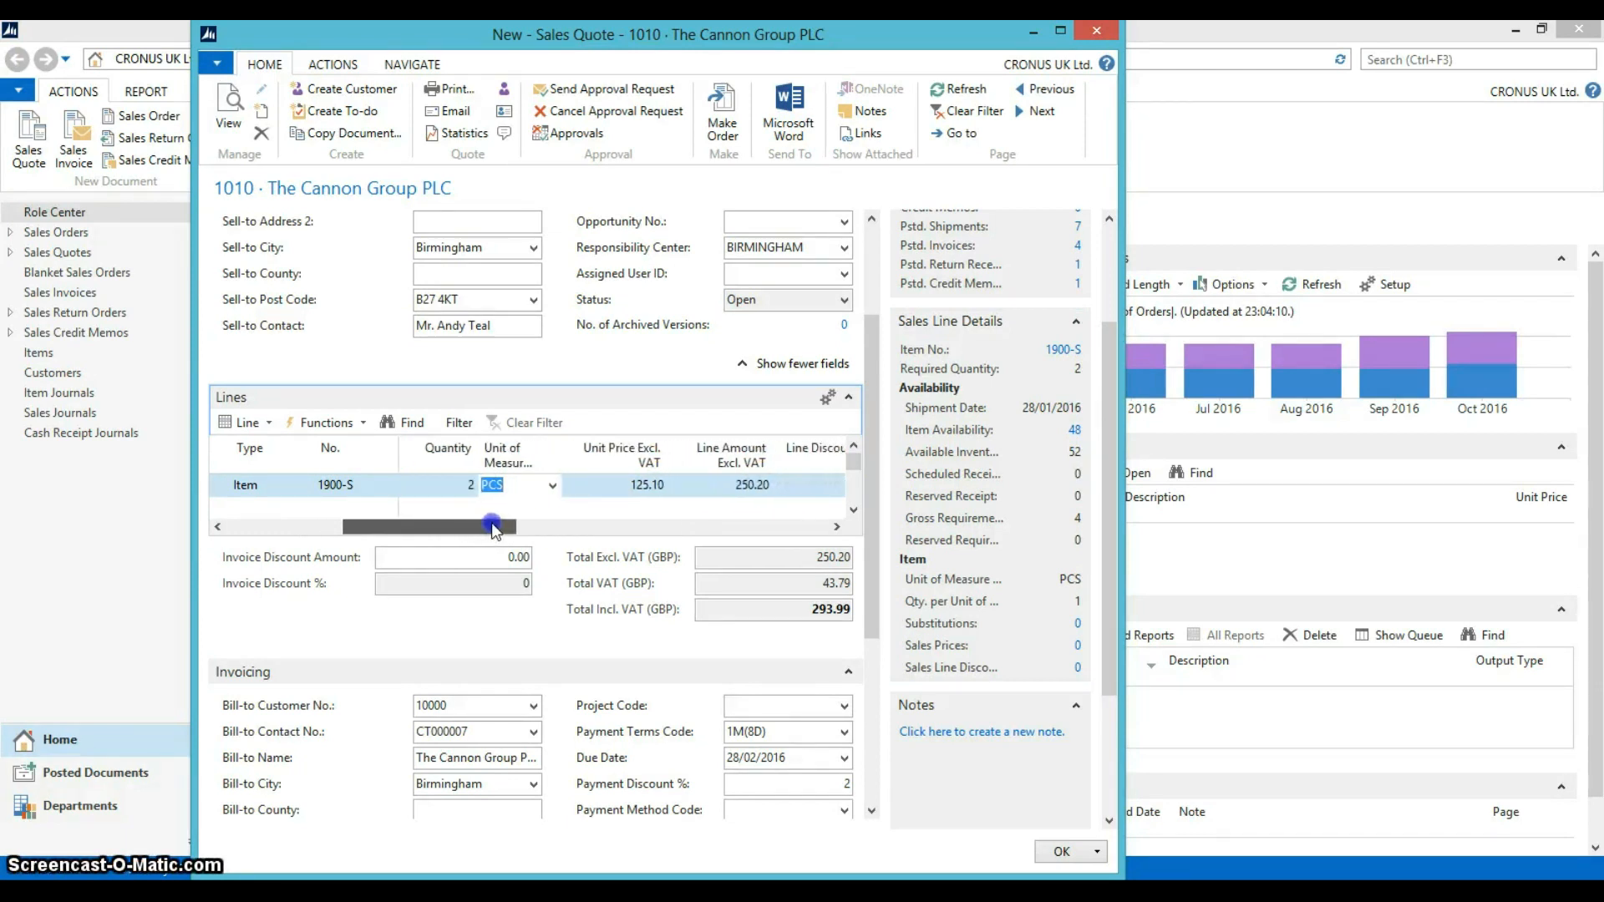
drag(492, 526, 563, 527)
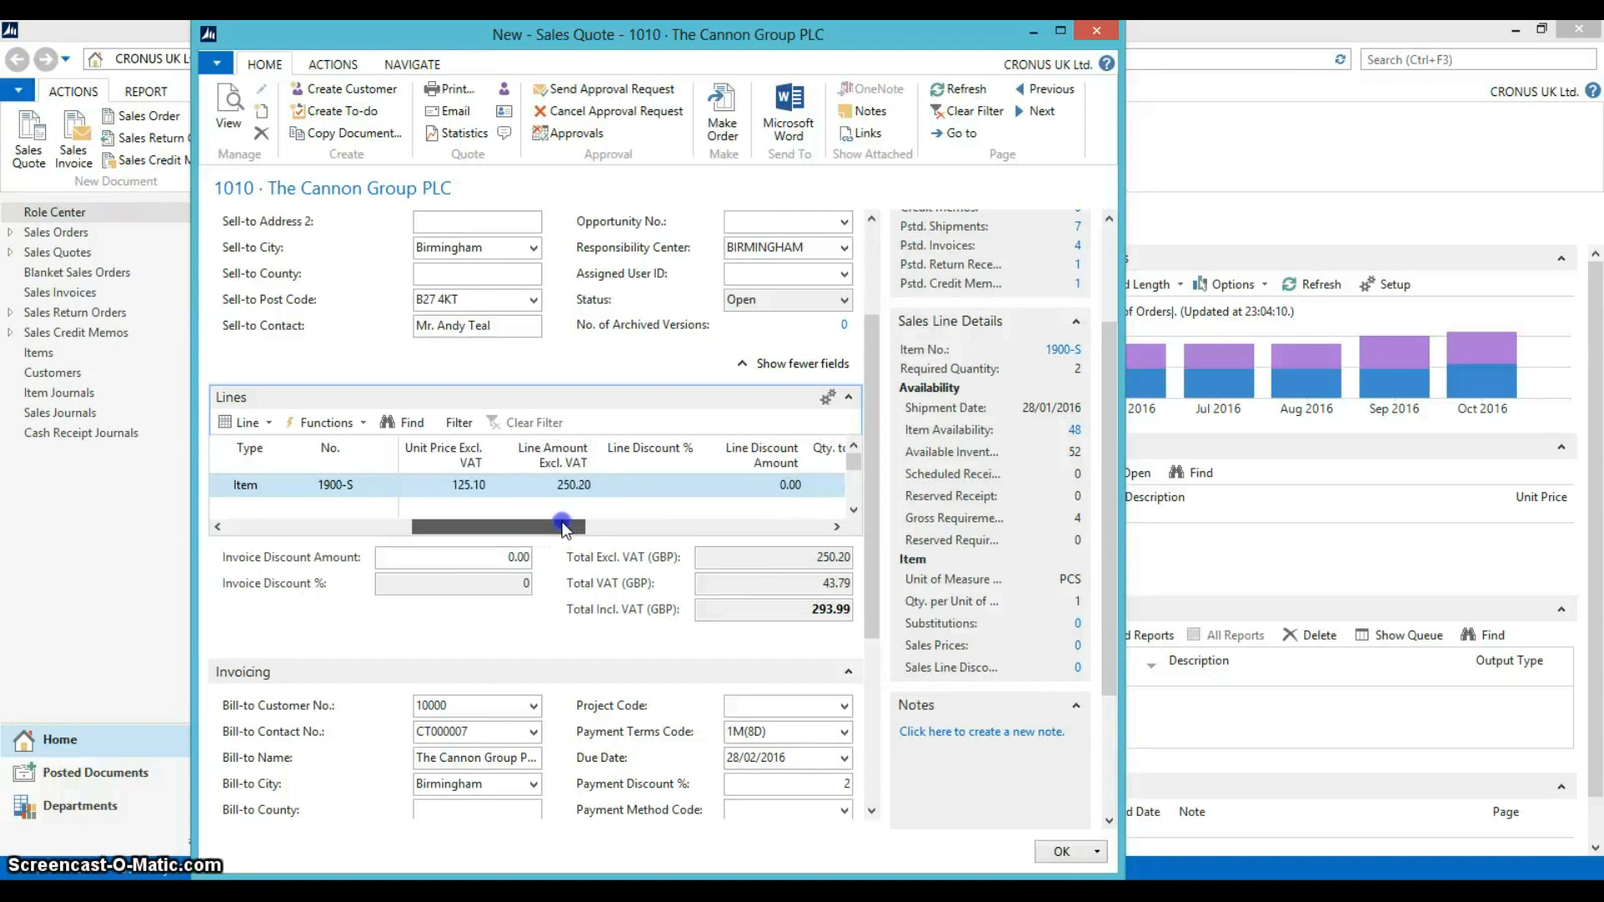
drag(561, 525, 704, 524)
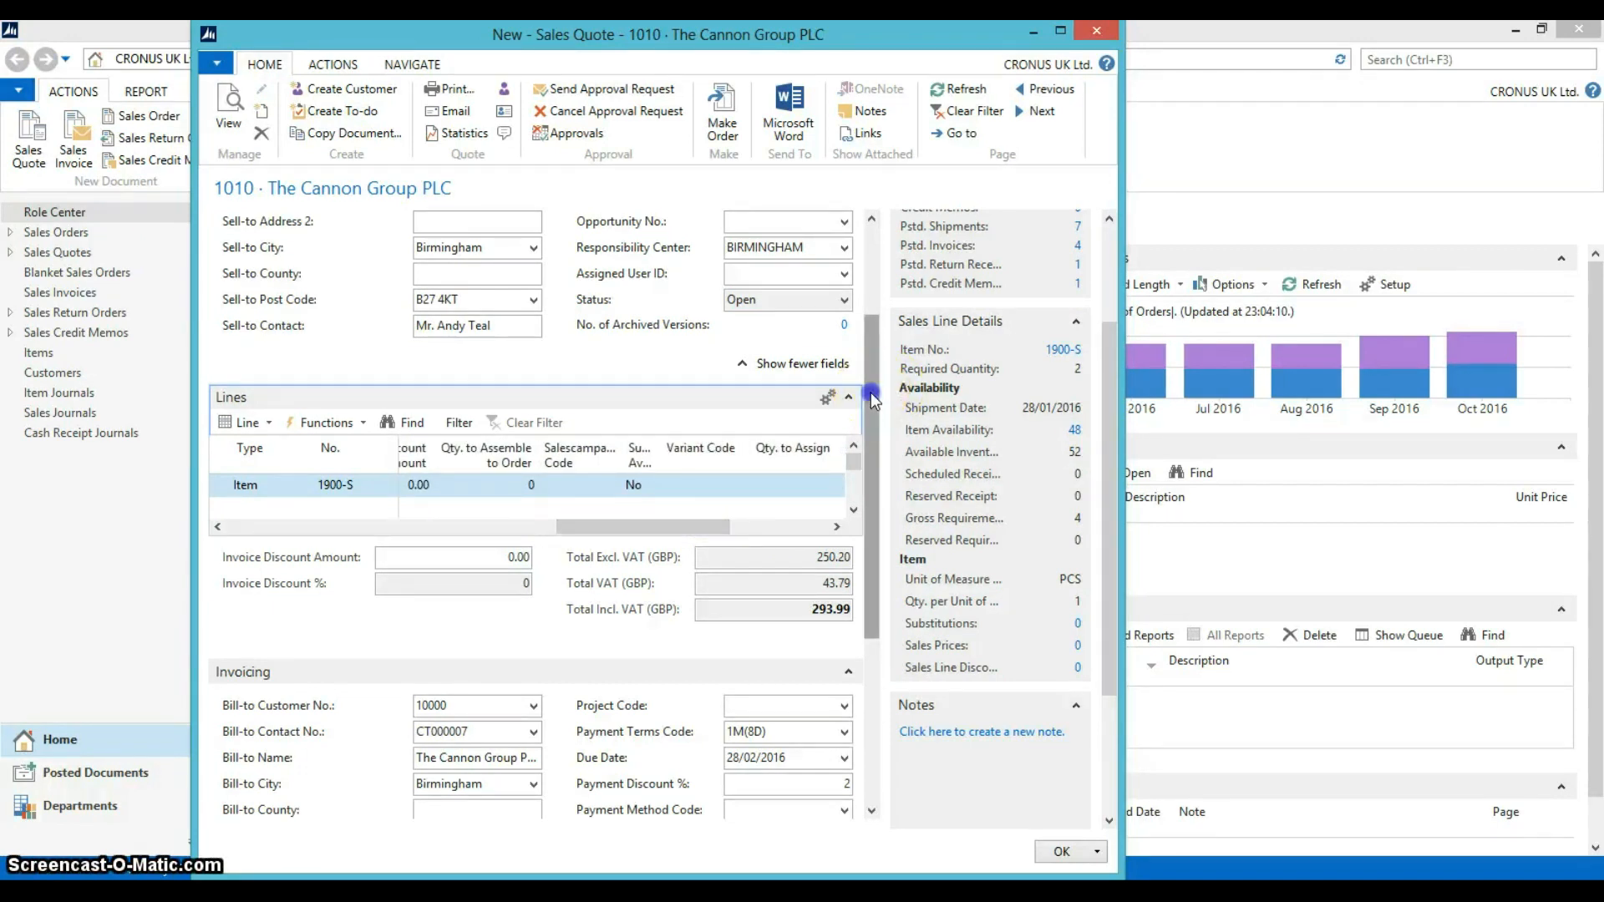
scroll(down, 3)
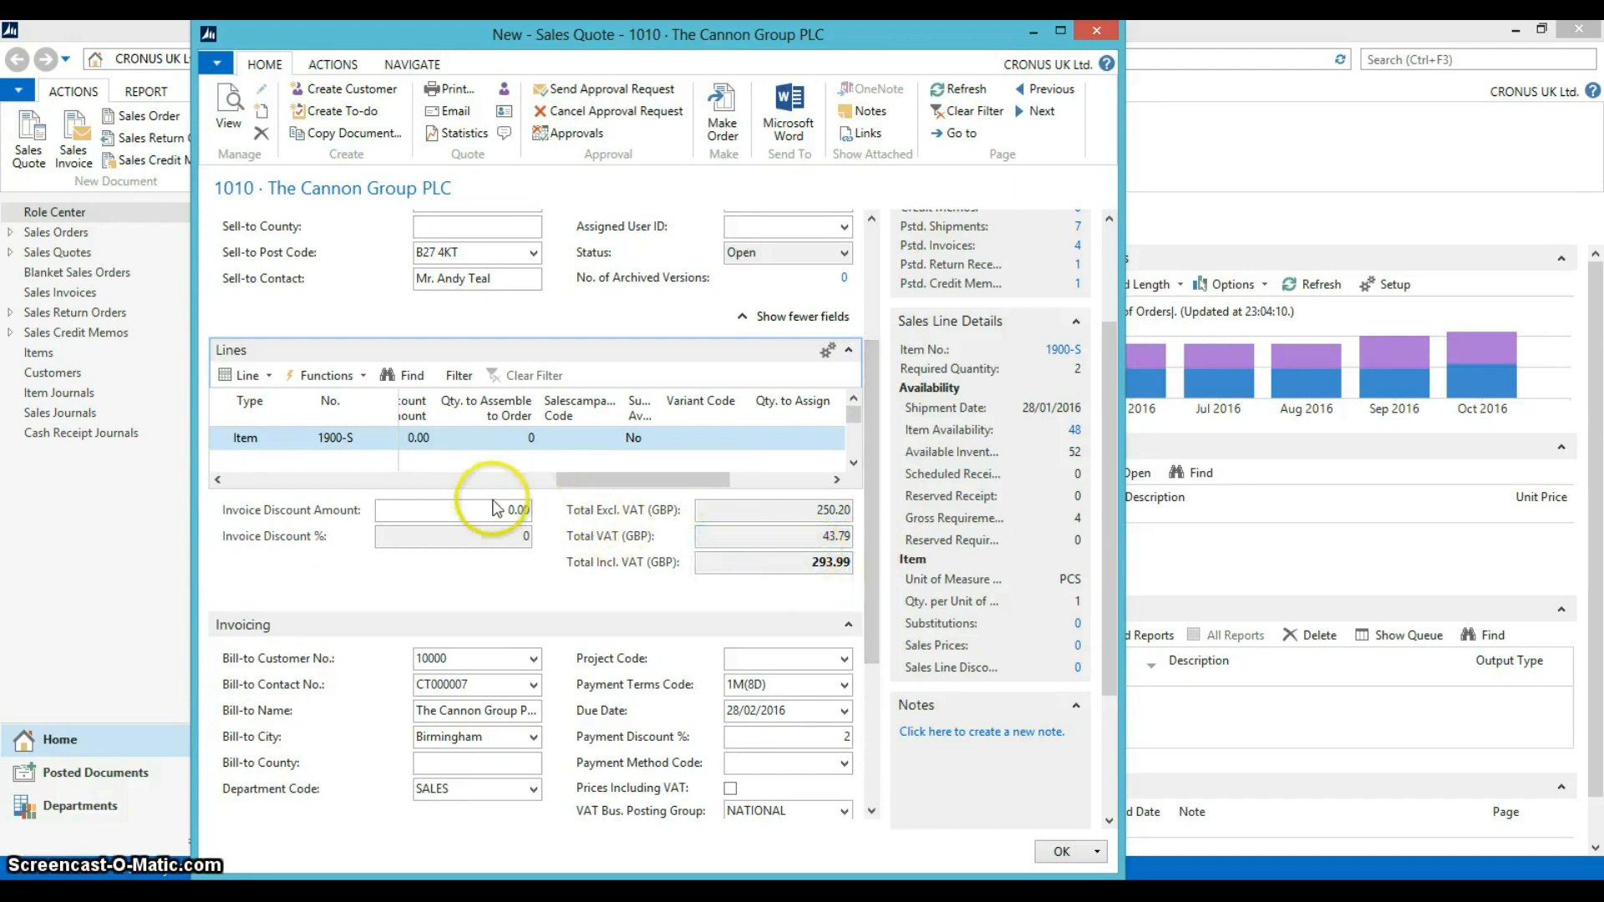
Apply a 10.00 invoice discount (4%), bringing the total including VAT to 282.24.
click(501, 510)
text(10)
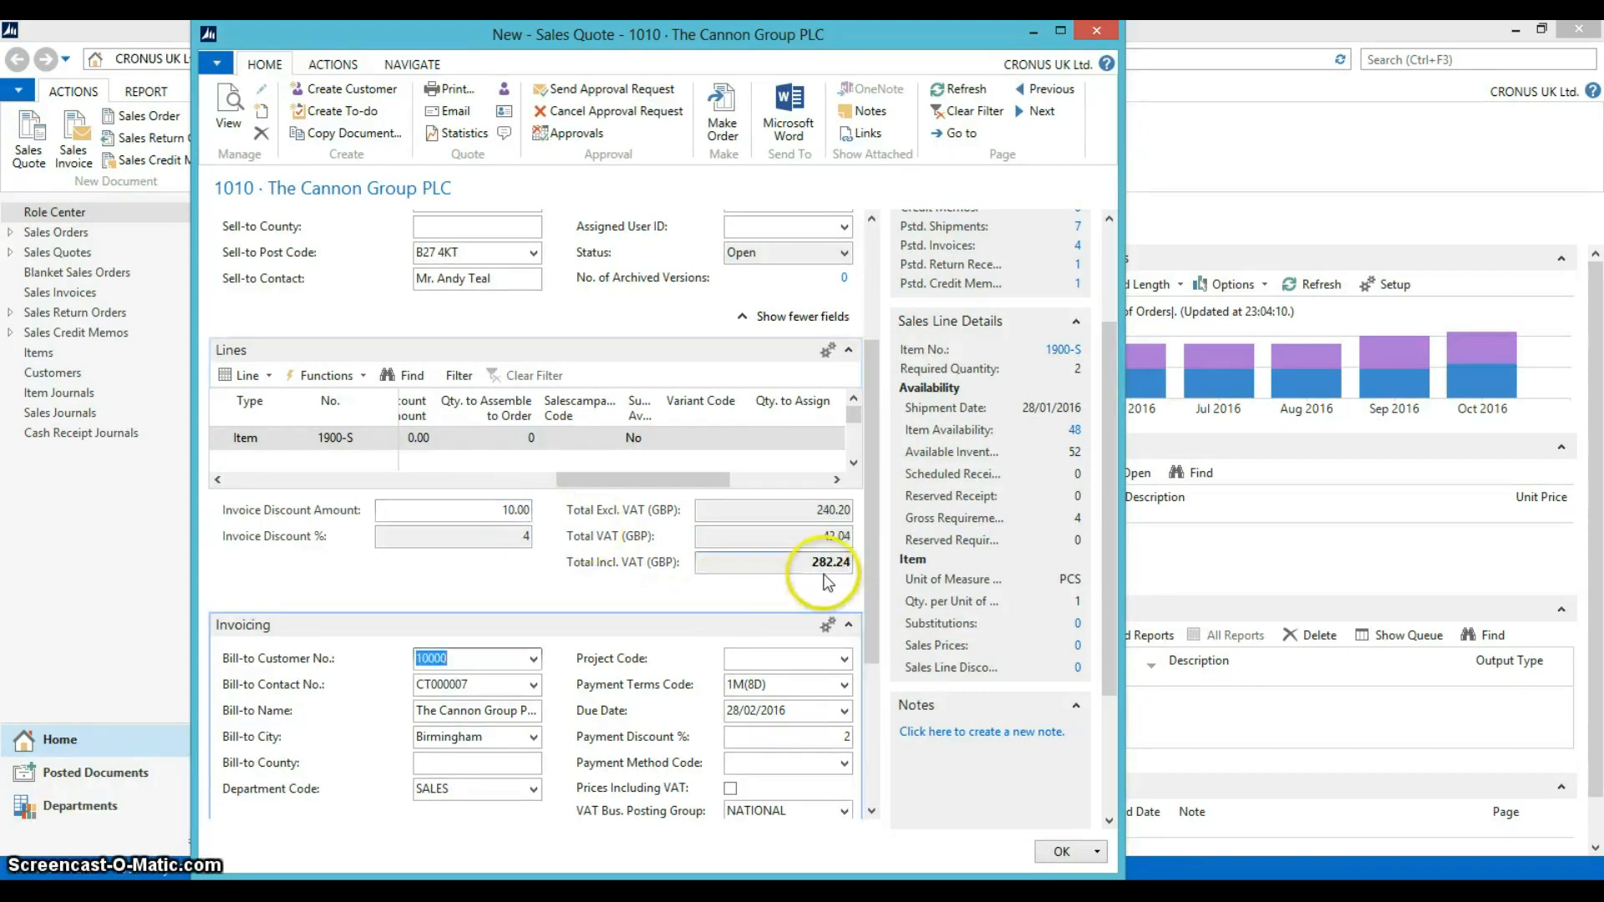
mouse_move(869, 580)
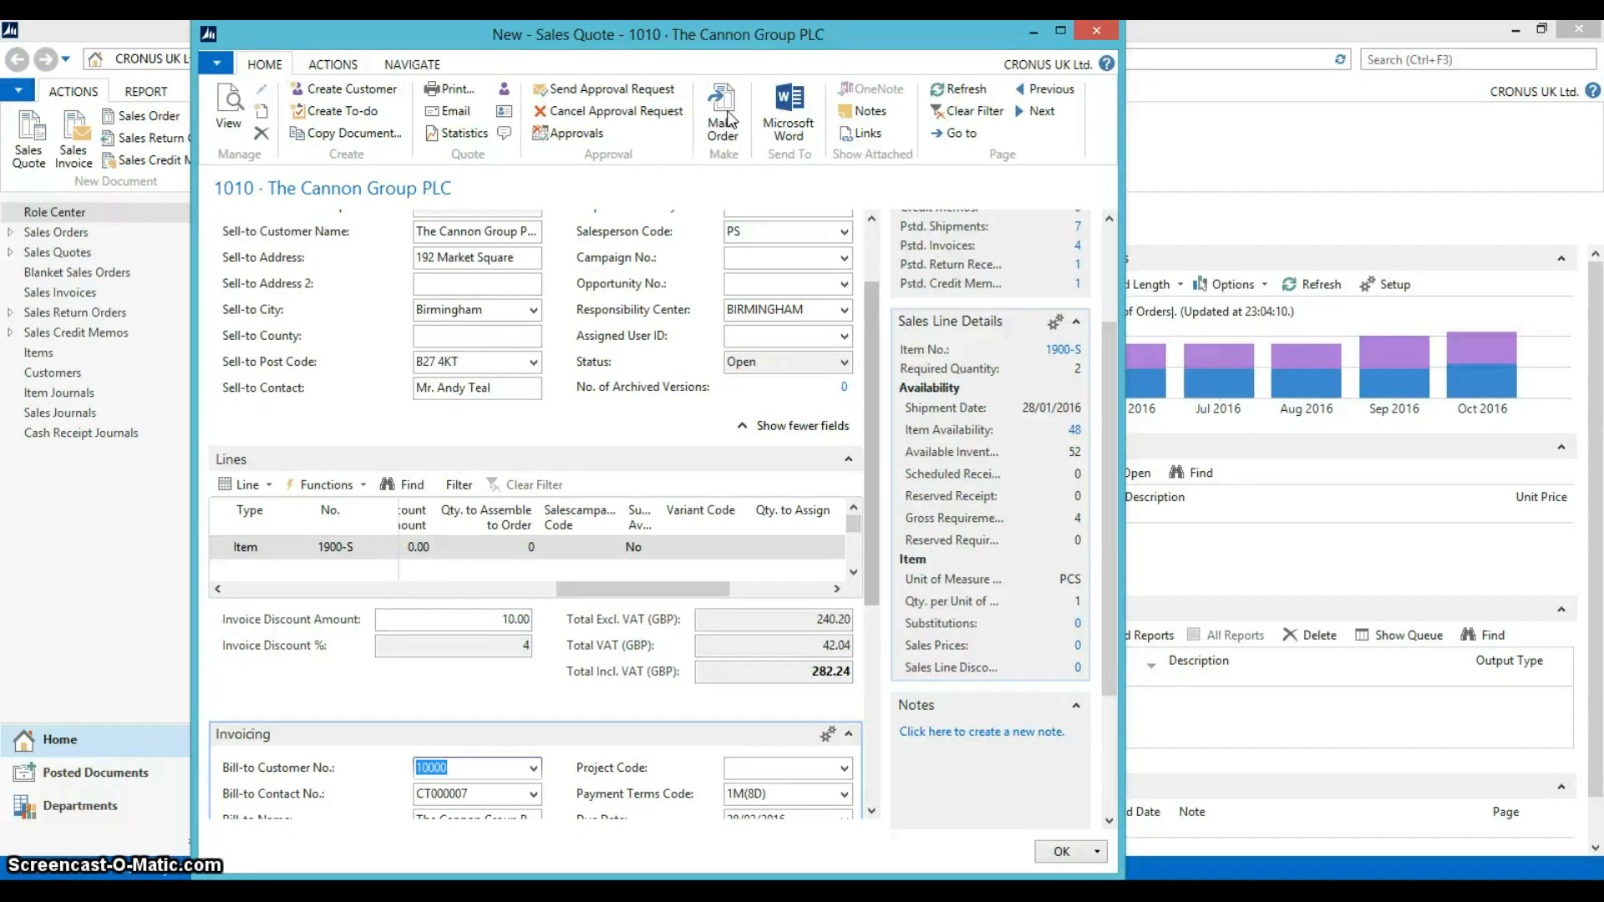
Convert quote 1010 into a sales order with Make Order and confirm the prompt.
click(721, 112)
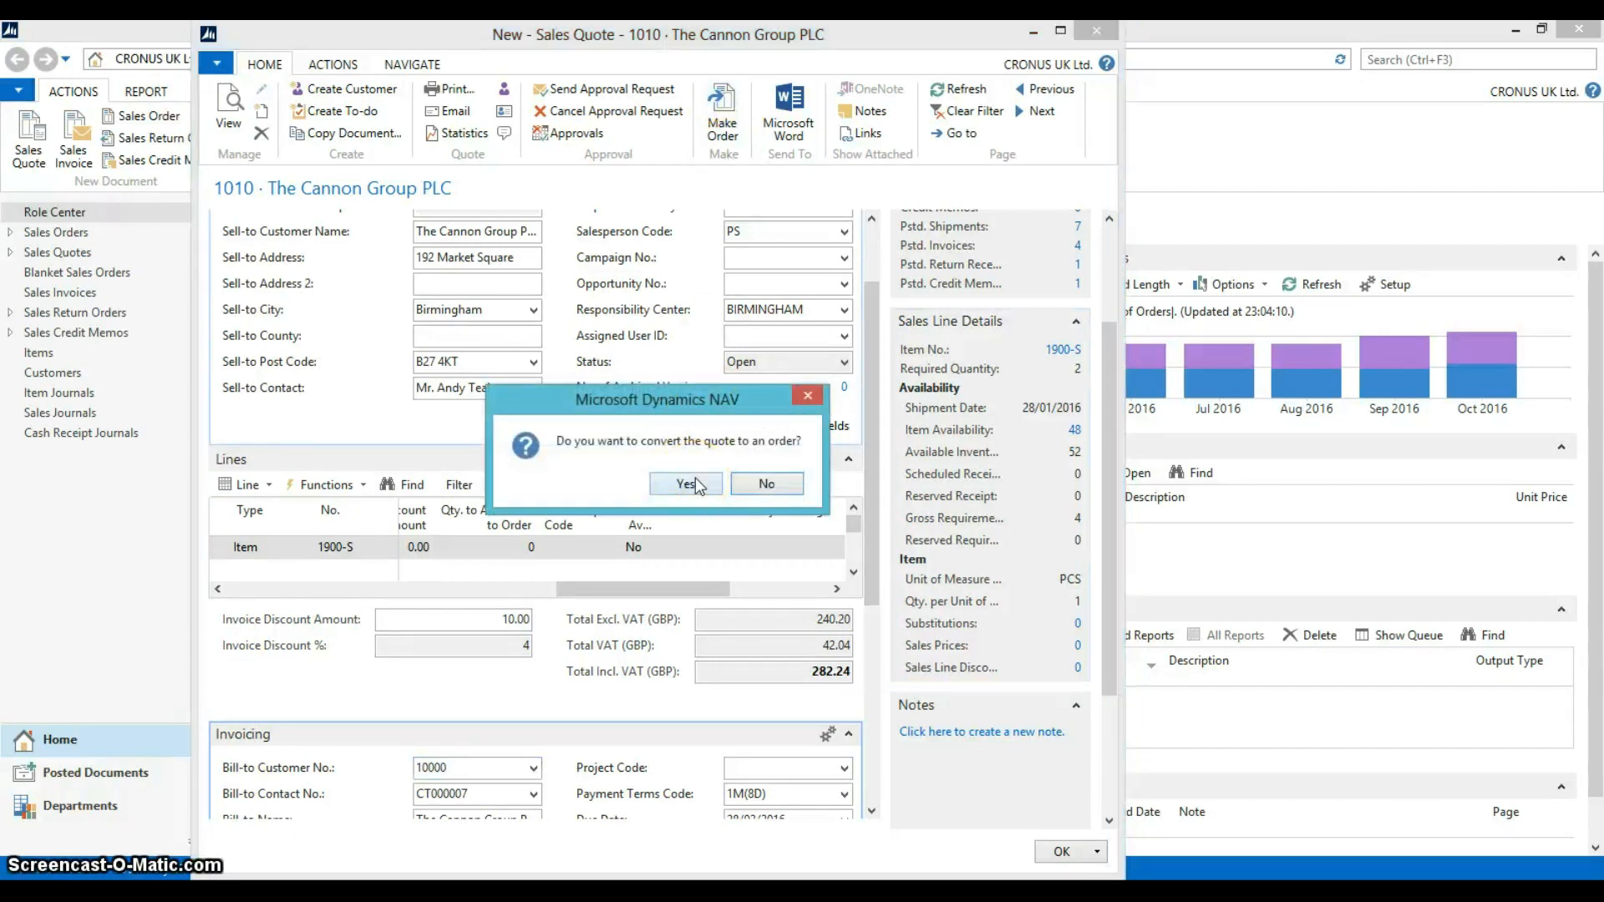
click(685, 483)
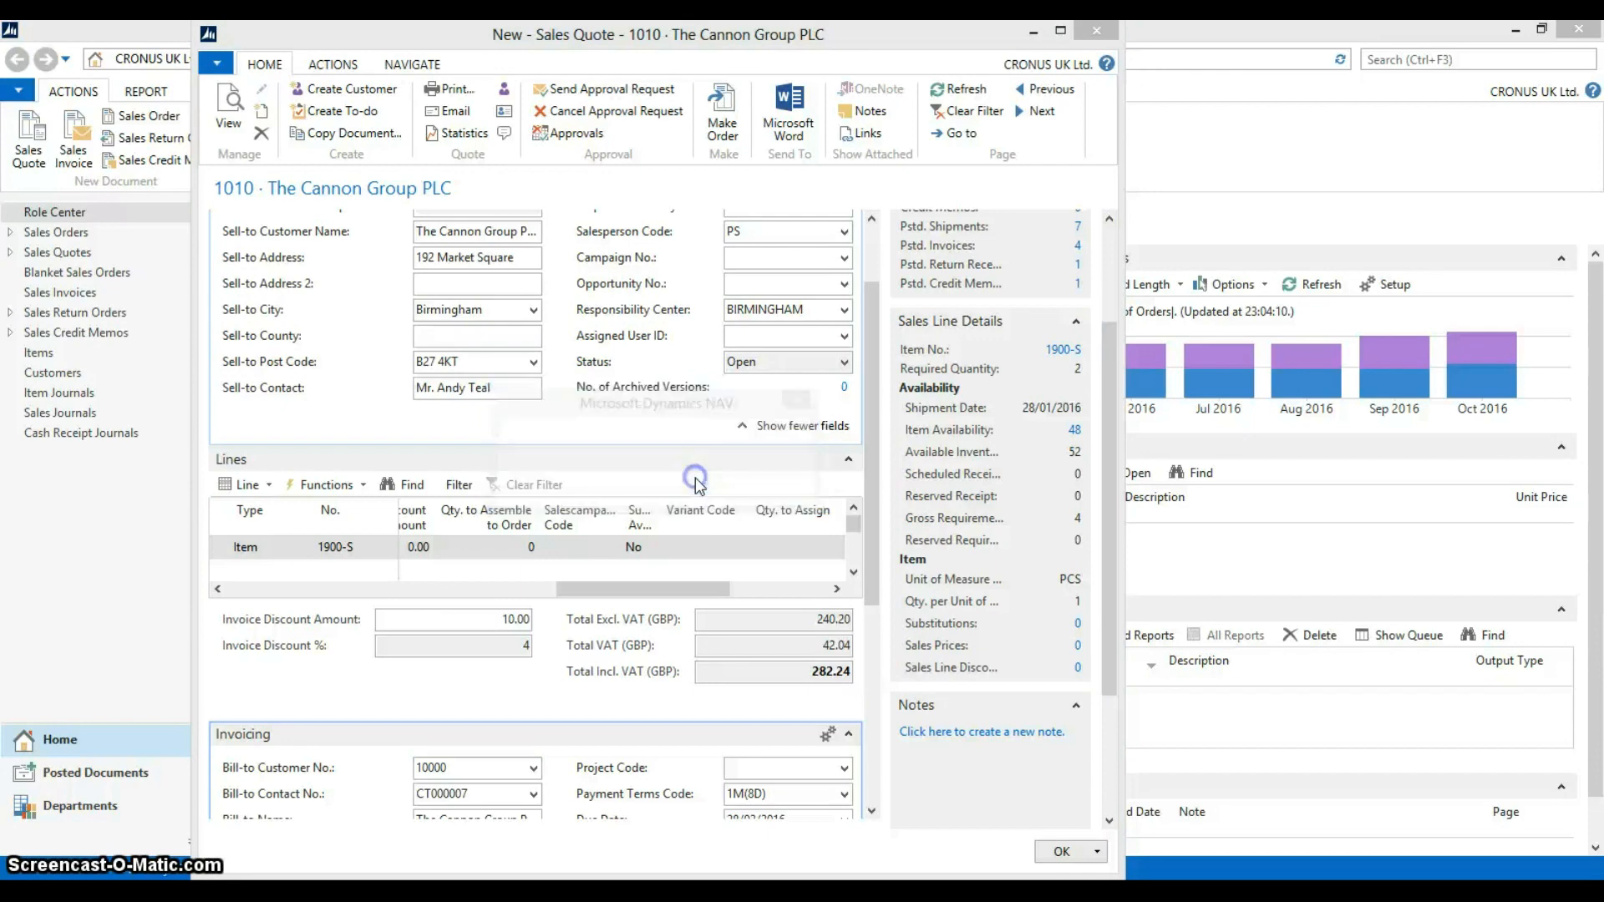